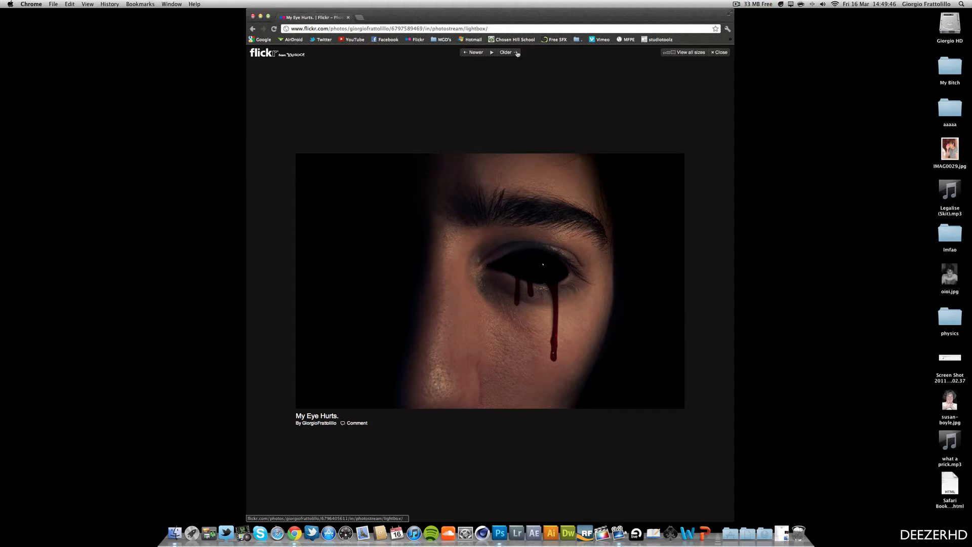
Browse to the original close-up eye photo in the photo stream, then return to Photoshop.
{"action": "left_click", "coordinate": [720, 52]}
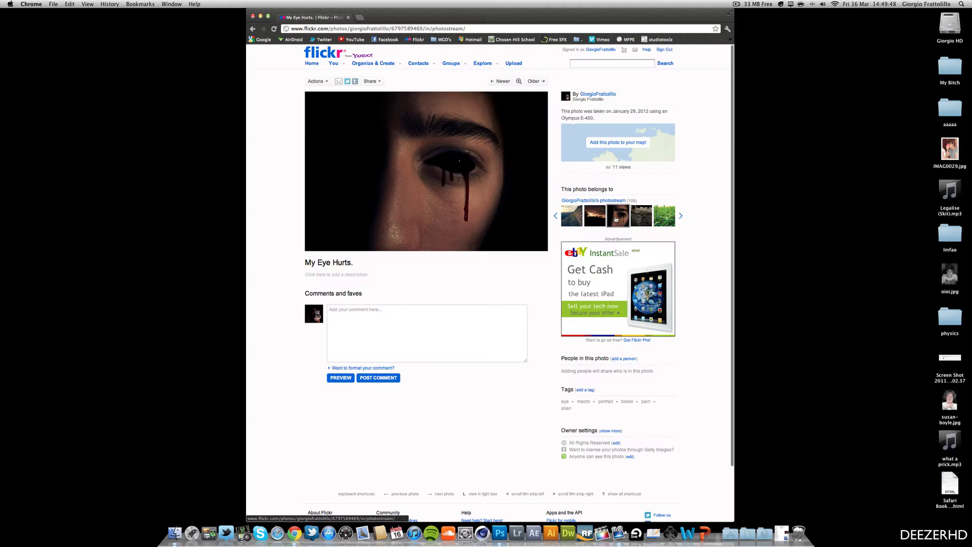
{"action": "left_click", "coordinate": [680, 215]}
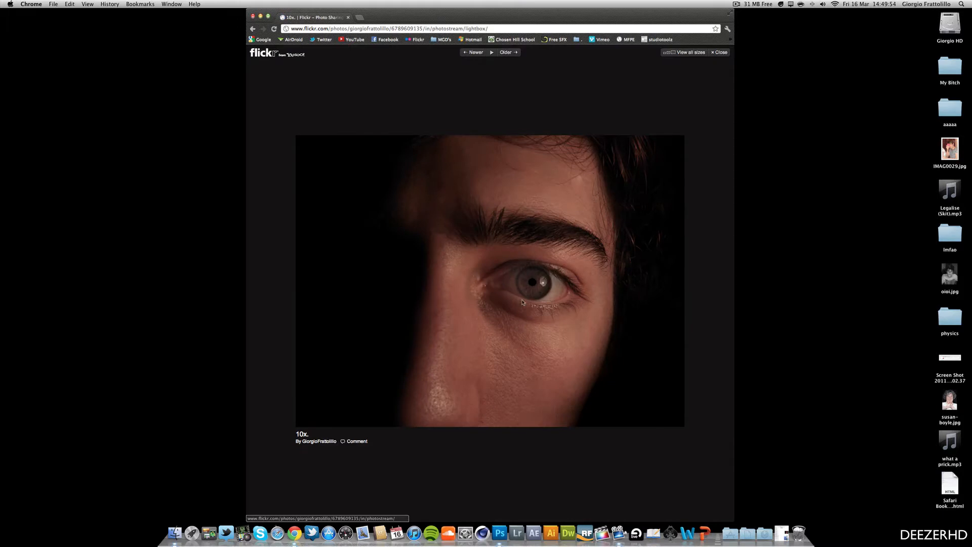
{"action": "mouse_move", "coordinate": [588, 165]}
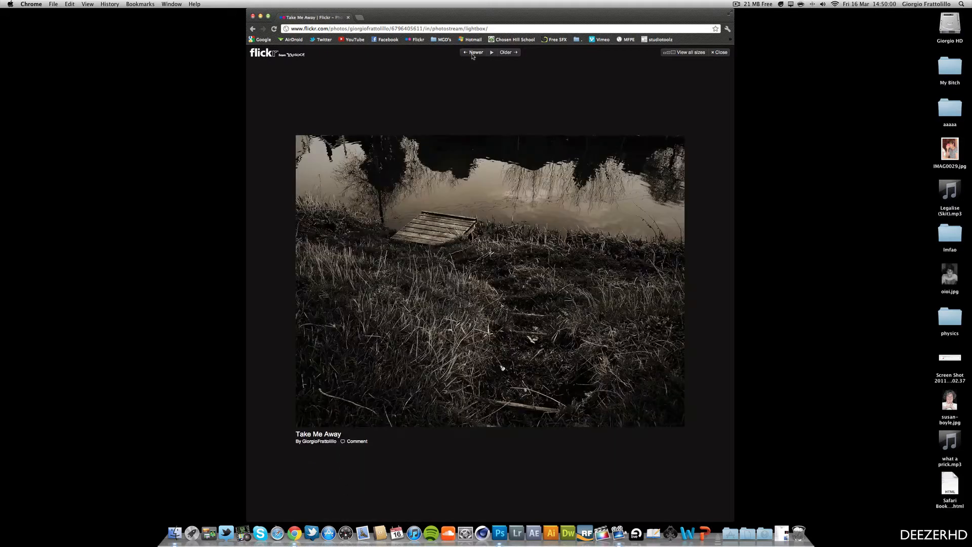
{"action": "left_click", "coordinate": [475, 52]}
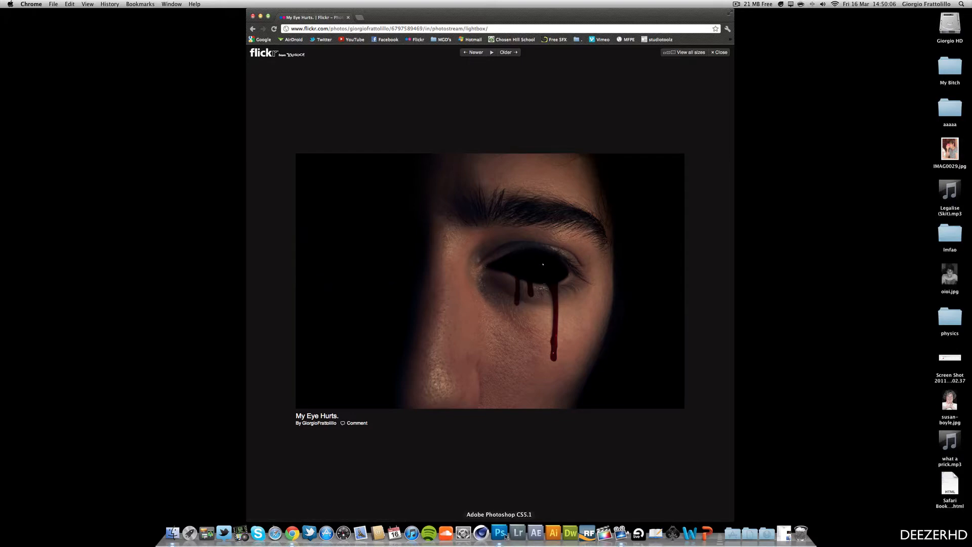
{"action": "mouse_move", "coordinate": [552, 354]}
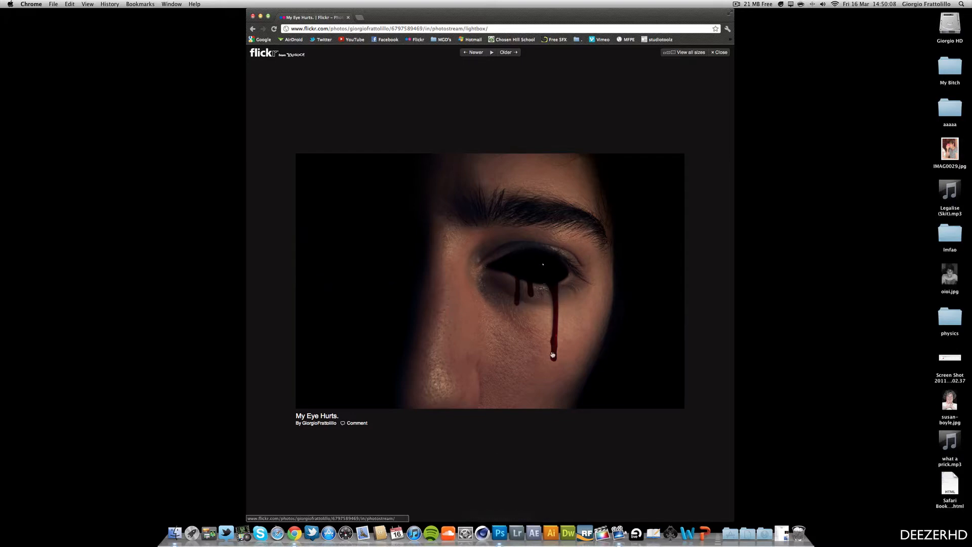
{"action": "mouse_move", "coordinate": [500, 532]}
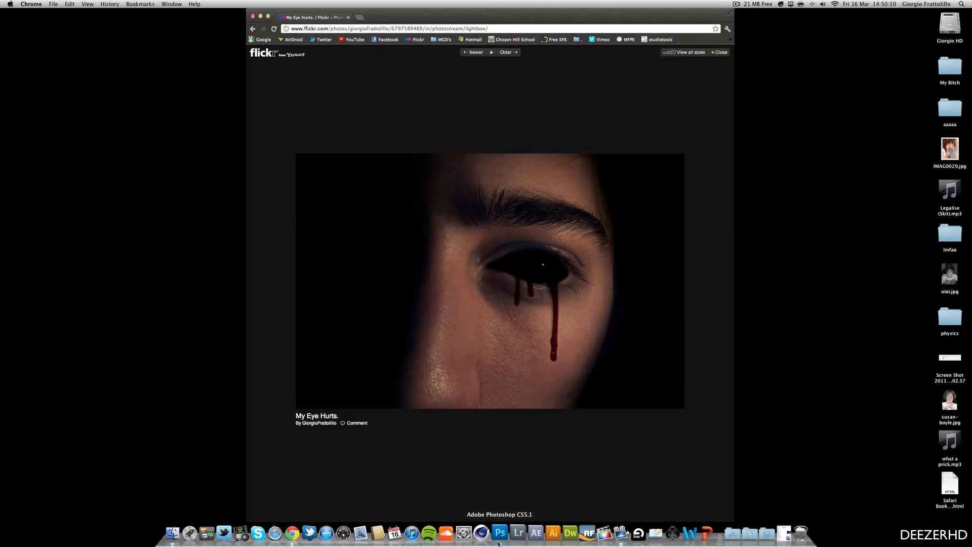
{"action": "left_click", "coordinate": [500, 533]}
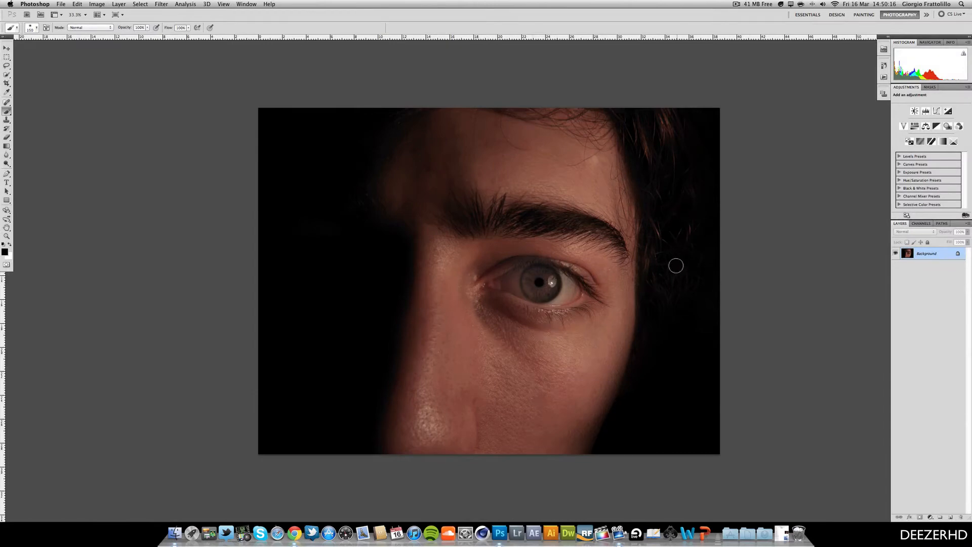
{"action": "mouse_move", "coordinate": [522, 371]}
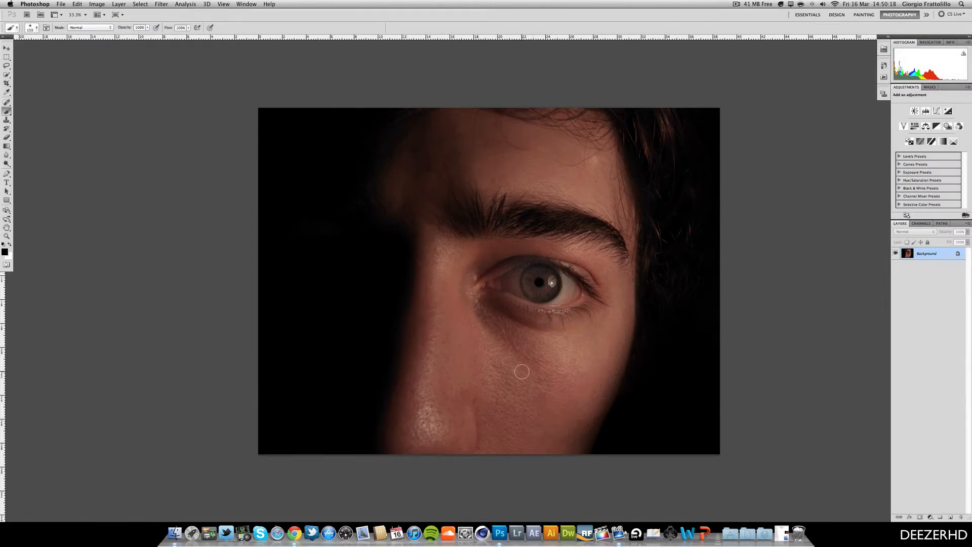
{"action": "mouse_move", "coordinate": [649, 129]}
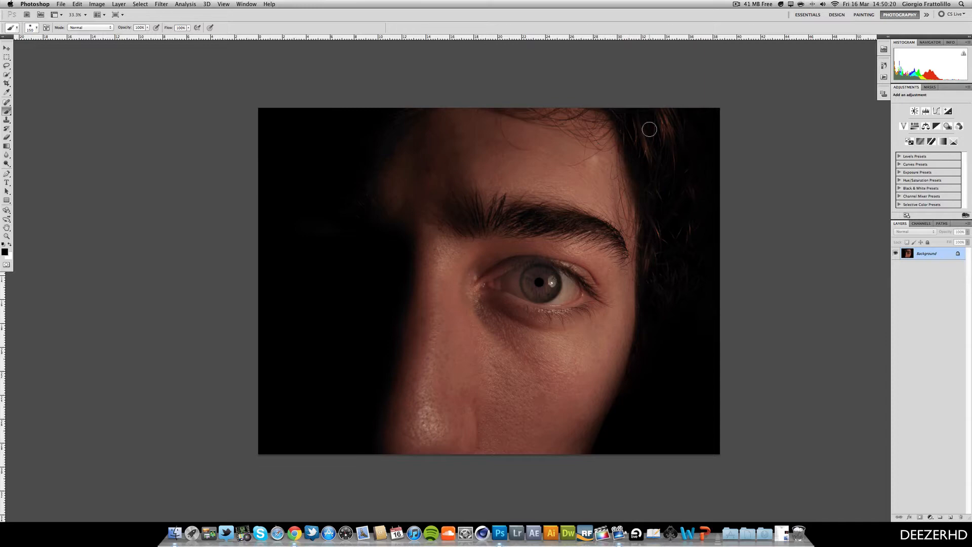
{"action": "mouse_move", "coordinate": [415, 118]}
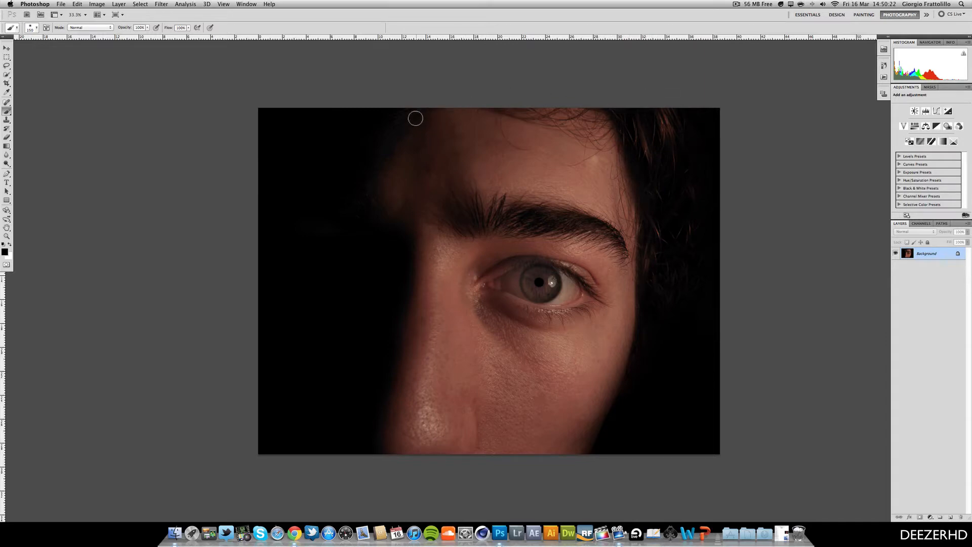
{"action": "mouse_move", "coordinate": [591, 154]}
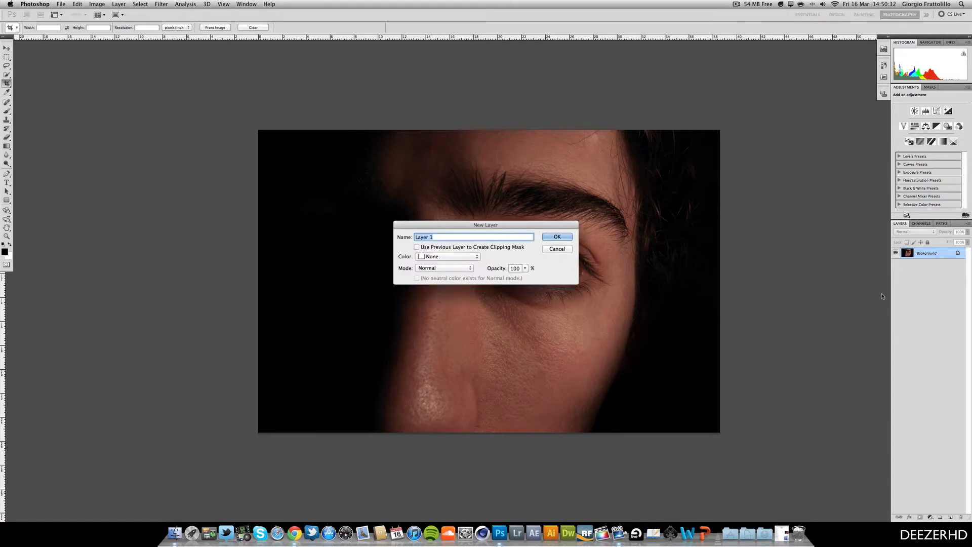
Create a 'vignette' layer and paint the image edges black with a large soft brush.
{"action": "type", "text": "vign"}
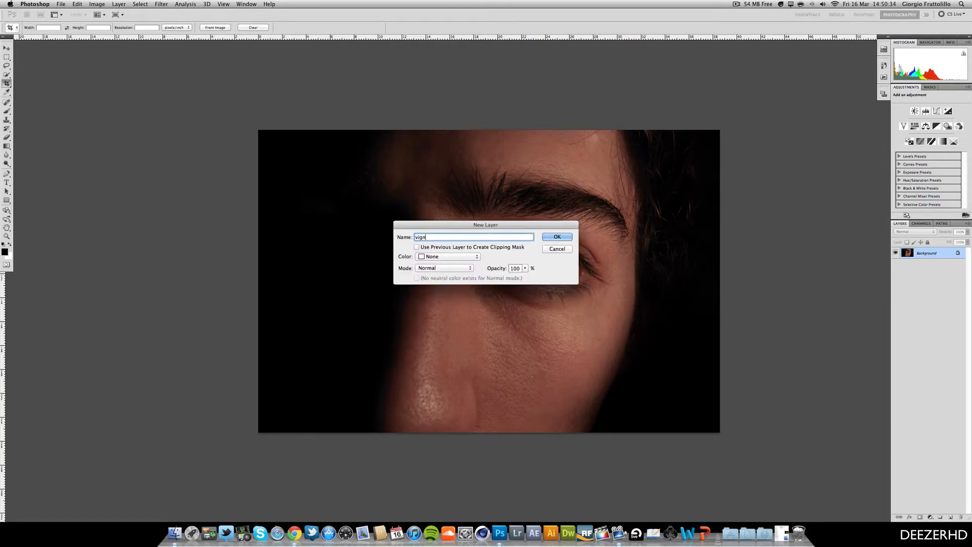
{"action": "left_click", "coordinate": [556, 236]}
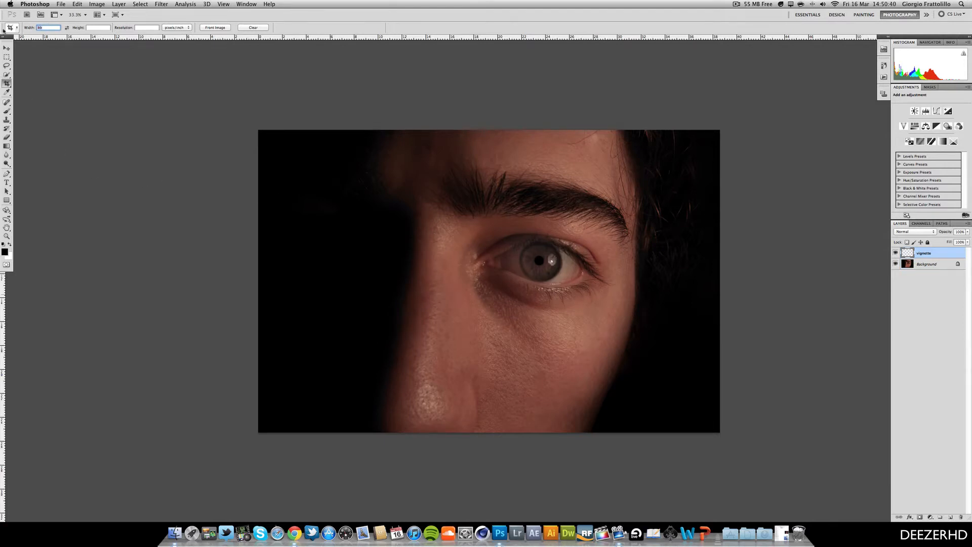
{"action": "left_click", "coordinate": [8, 102]}
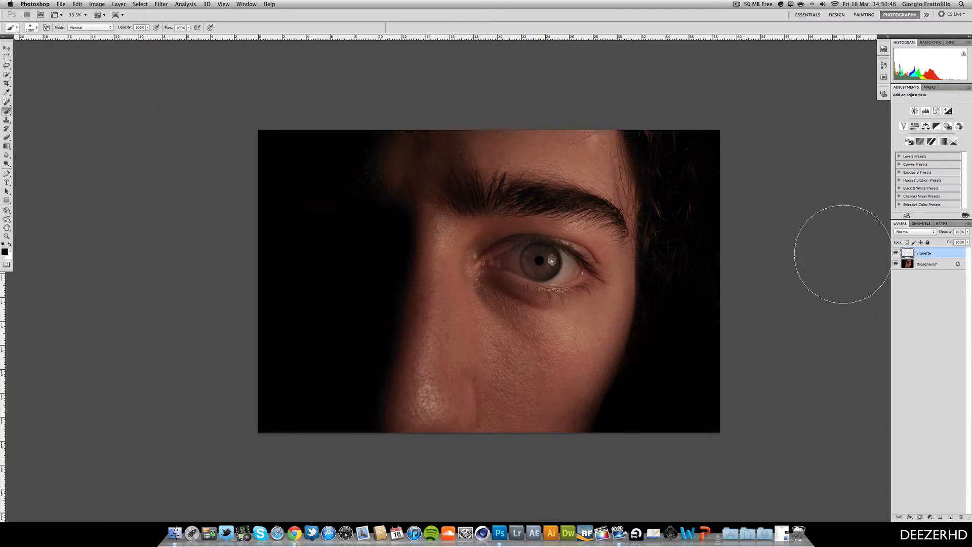
{"action": "mouse_move", "coordinate": [710, 158]}
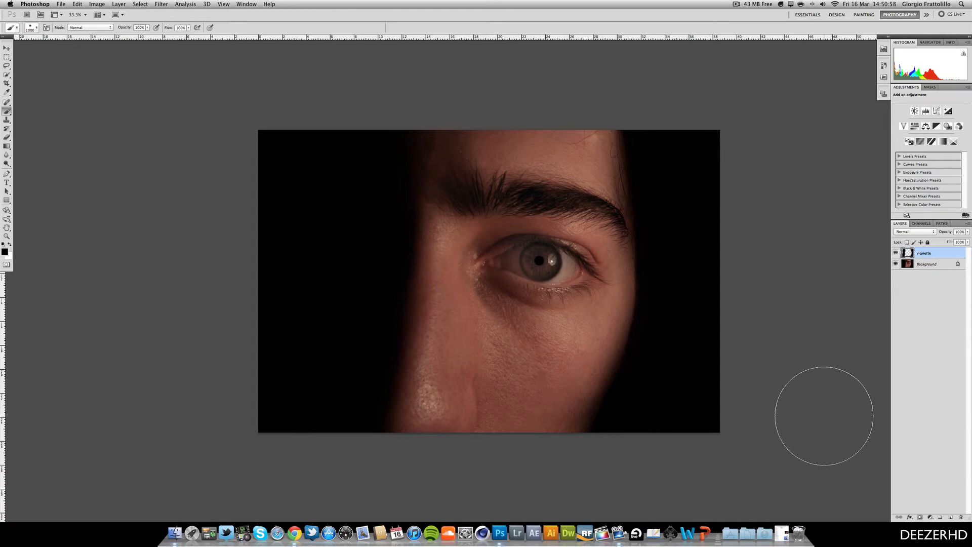
{"action": "mouse_move", "coordinate": [351, 337]}
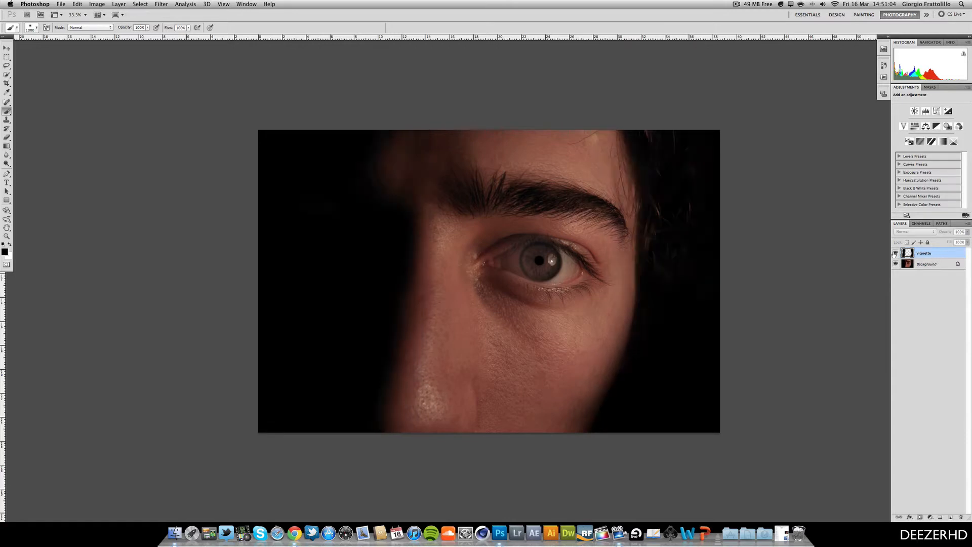
{"action": "left_click", "coordinate": [895, 253]}
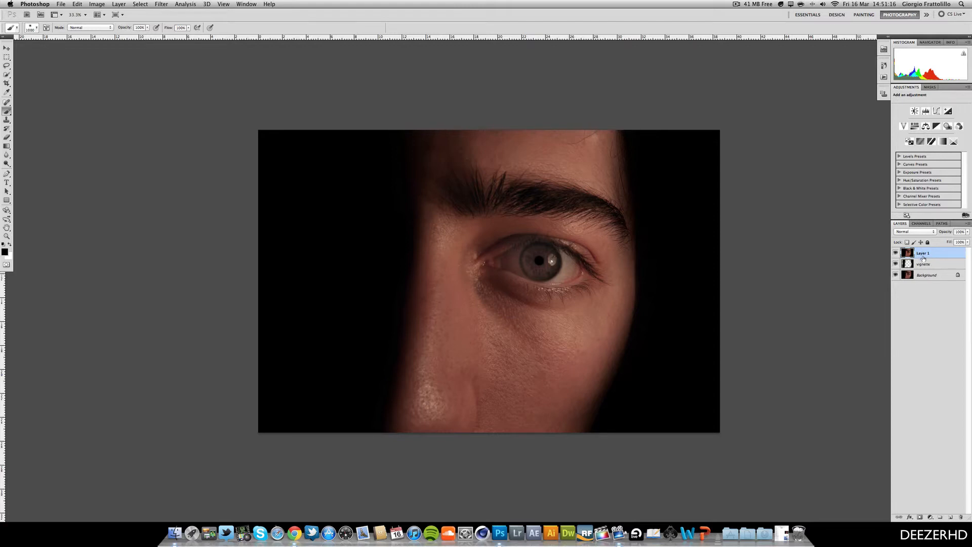
Delete the extra Layer 1, keeping only the vignette and Background layers.
{"action": "double_click", "coordinate": [923, 253]}
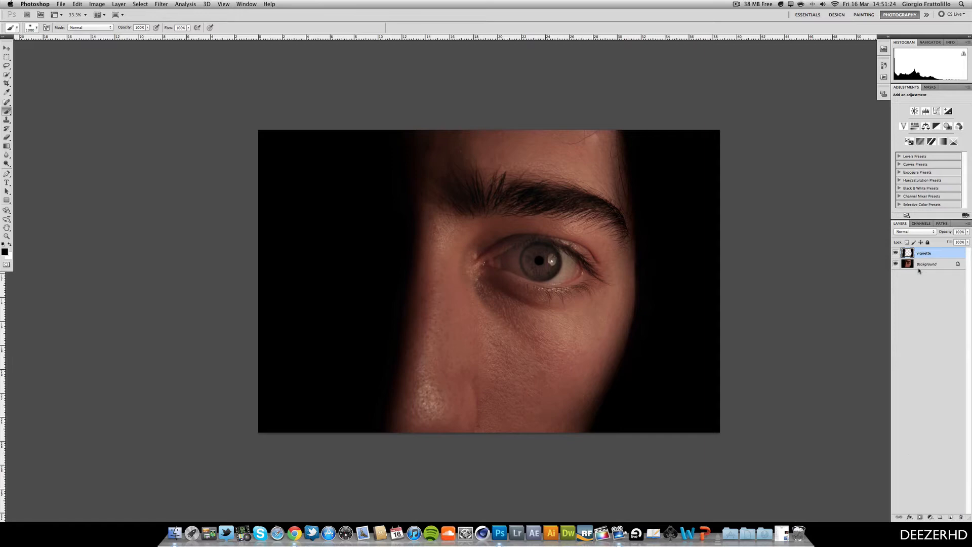
{"action": "left_click", "coordinate": [8, 164]}
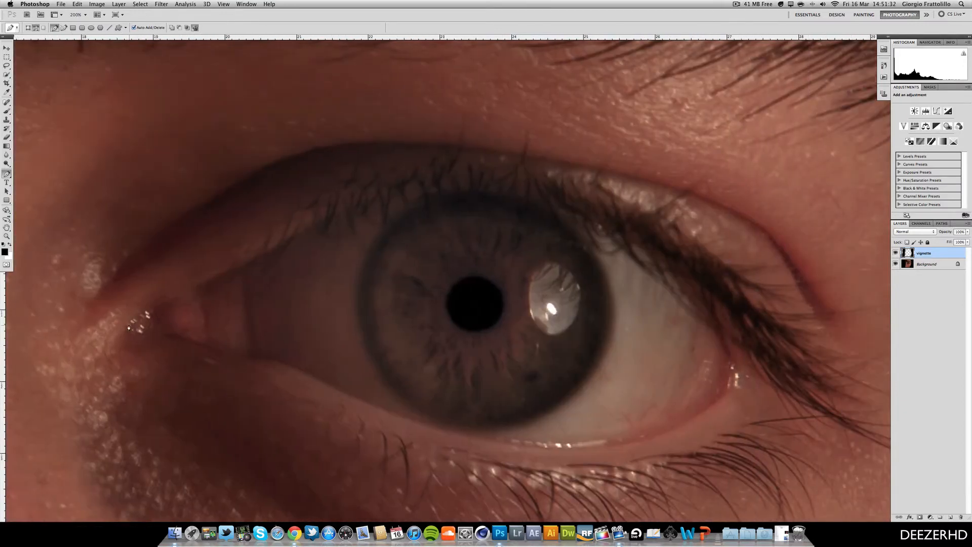
{"action": "mouse_move", "coordinate": [218, 351]}
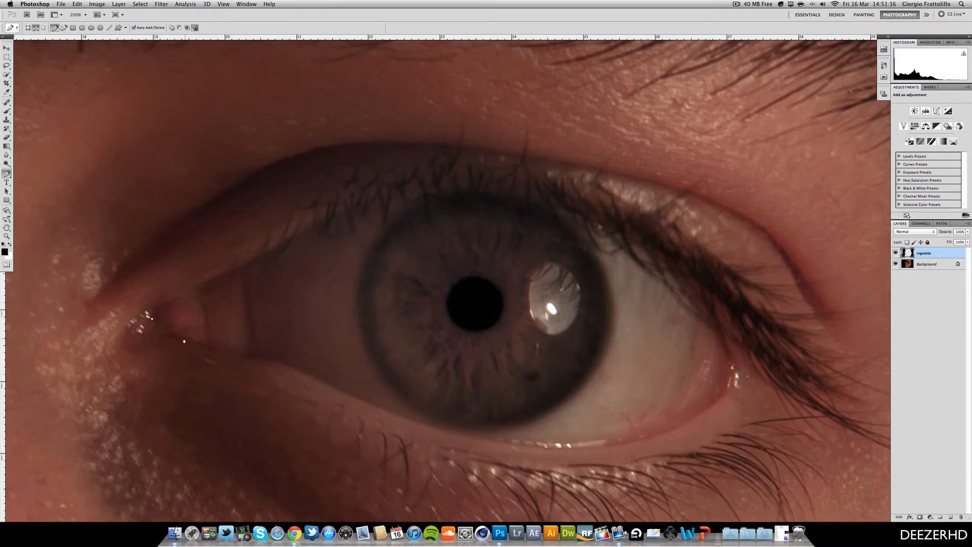
{"action": "mouse_move", "coordinate": [138, 331]}
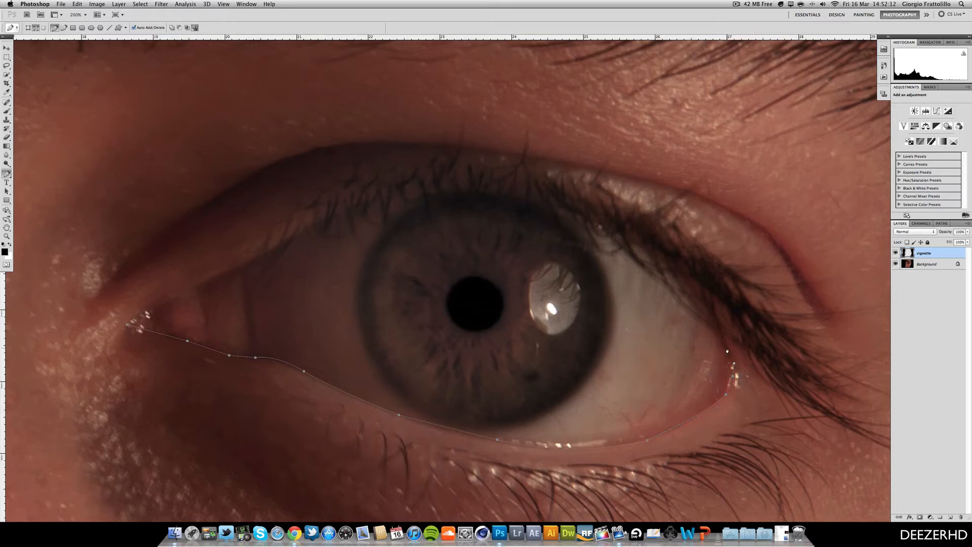
{"action": "mouse_move", "coordinate": [639, 249]}
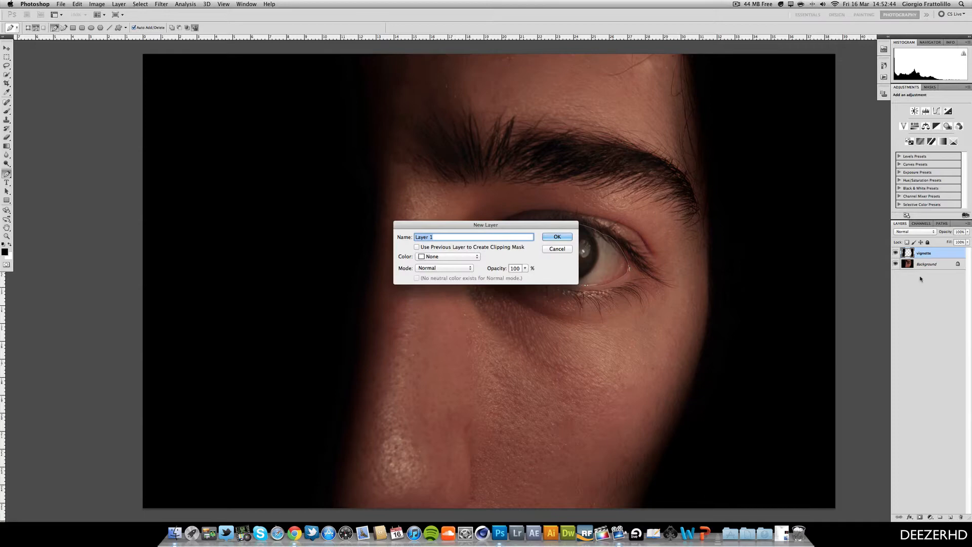
Create a 'Black_eye' layer and fill the eye outline path with solid black (000000).
{"action": "type", "text": "Black_eye"}
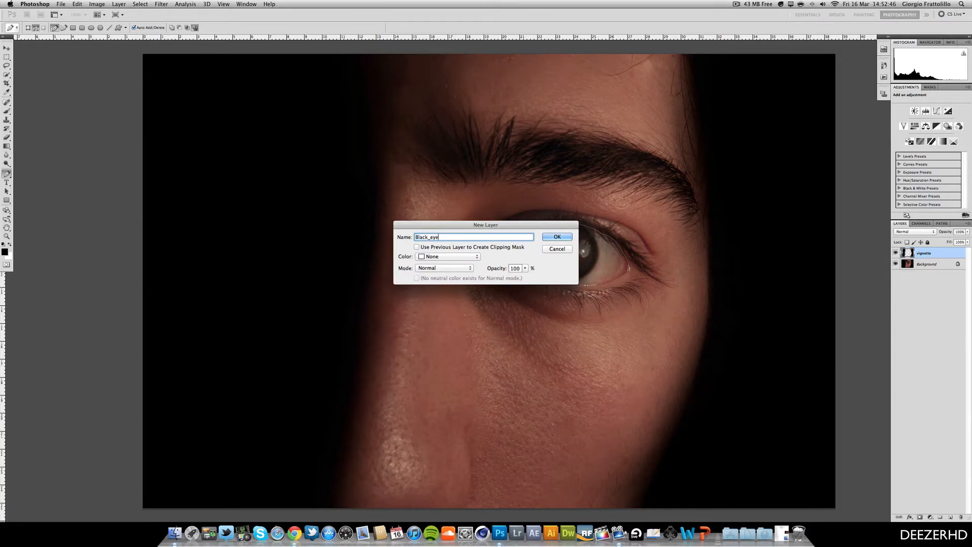
{"action": "left_click", "coordinate": [556, 237]}
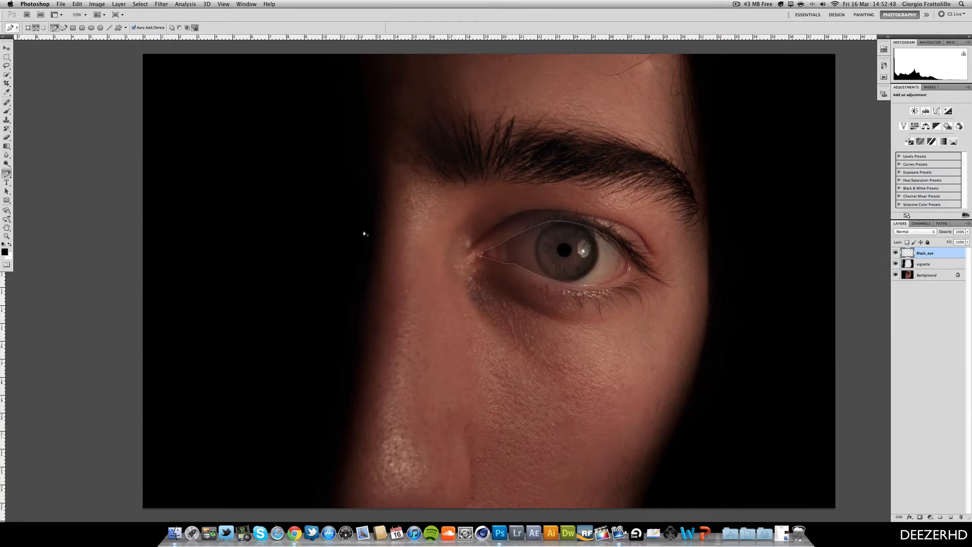
{"action": "right_click", "coordinate": [582, 253]}
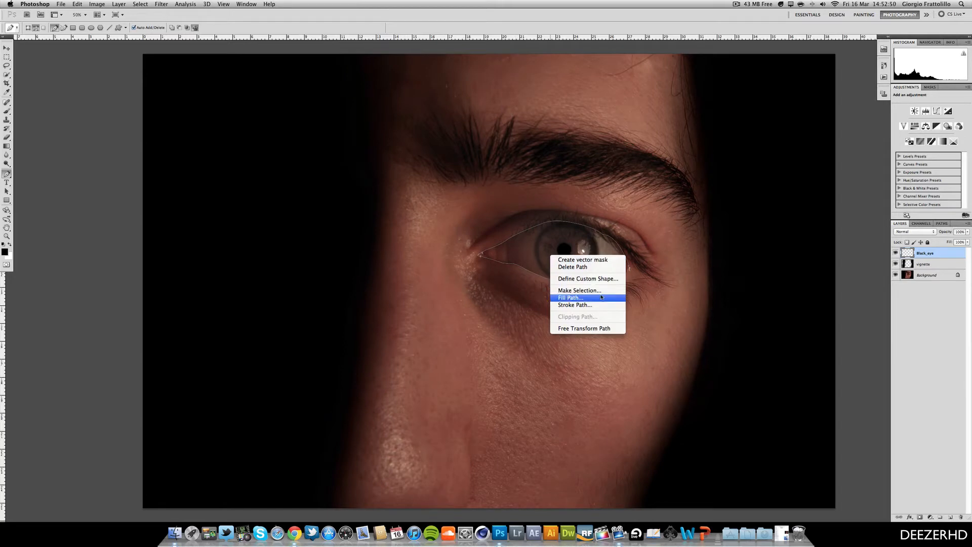
{"action": "left_click", "coordinate": [569, 298]}
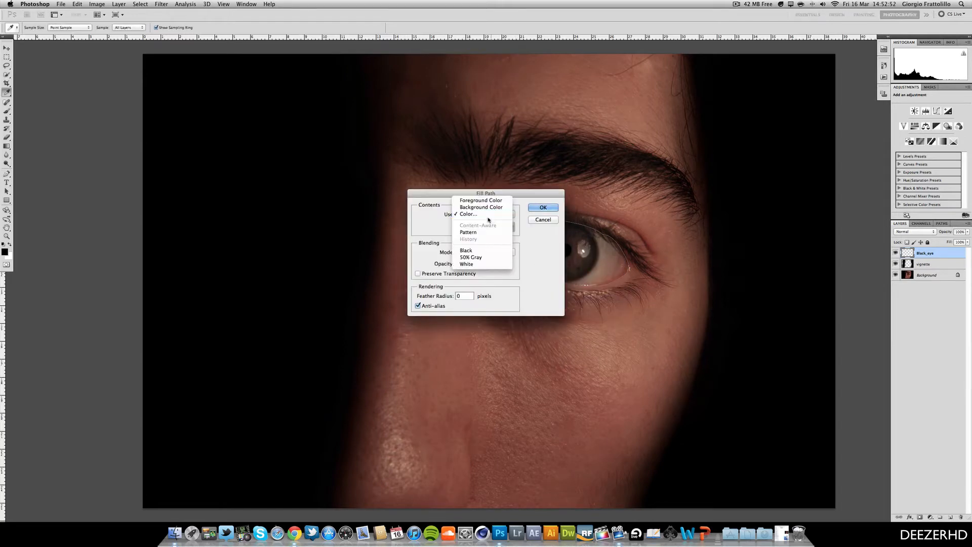
{"action": "left_click", "coordinate": [468, 214]}
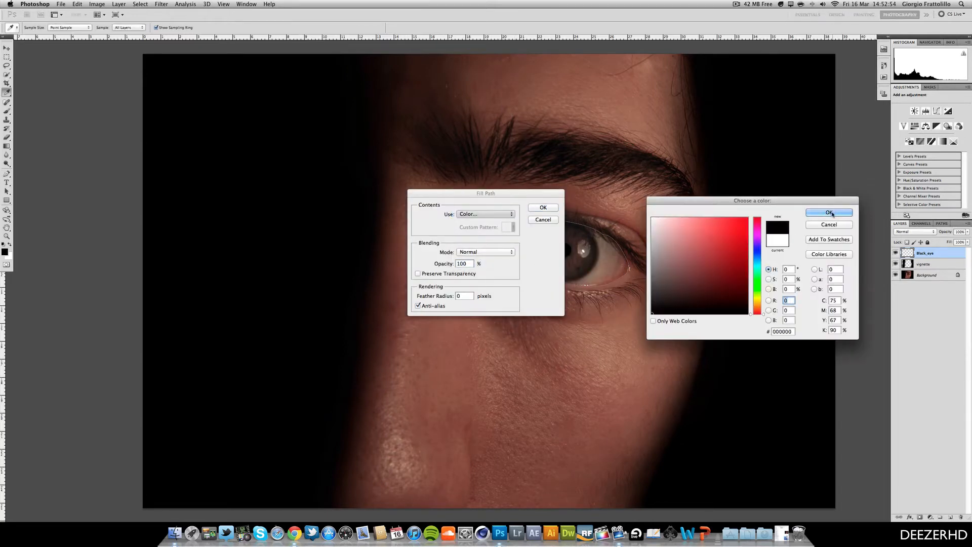
{"action": "left_click", "coordinate": [829, 212]}
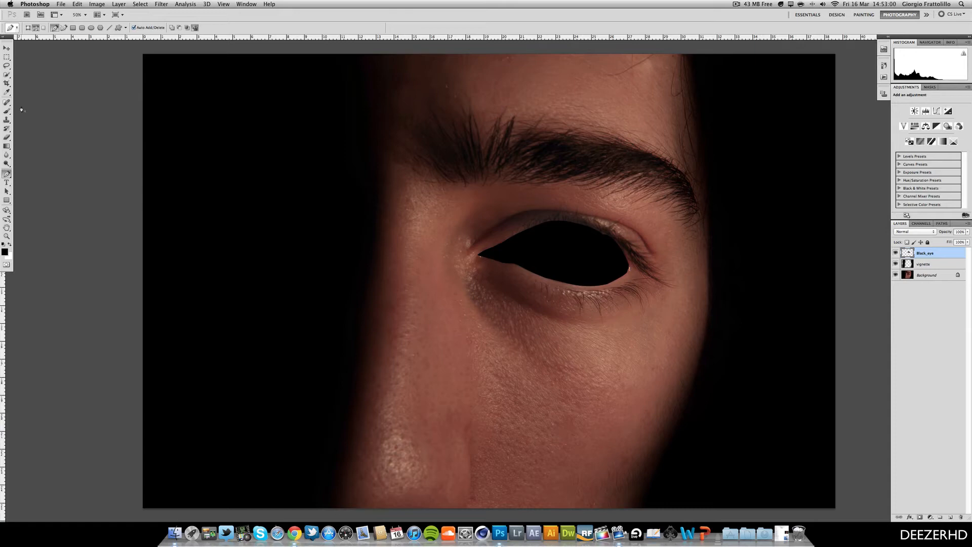
{"action": "mouse_move", "coordinate": [445, 141]}
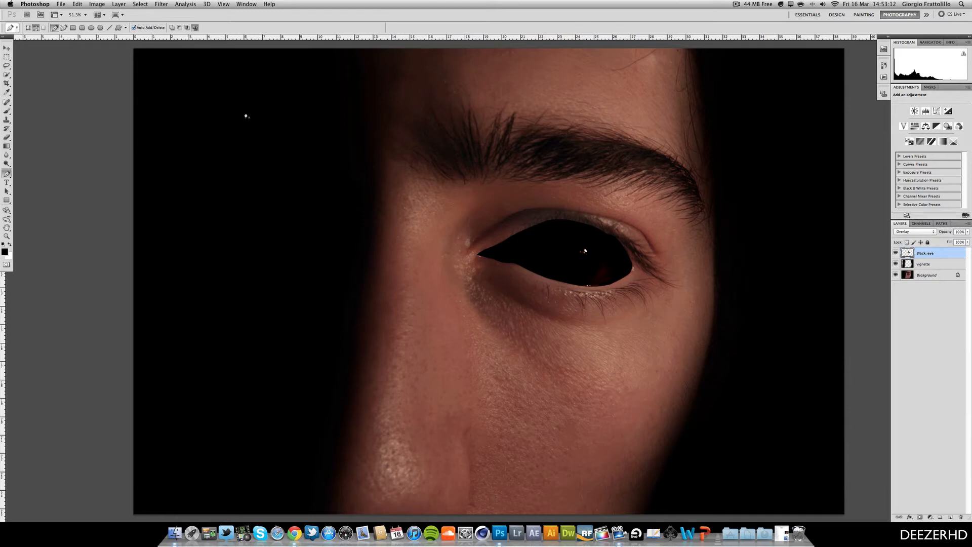
{"action": "mouse_move", "coordinate": [346, 61]}
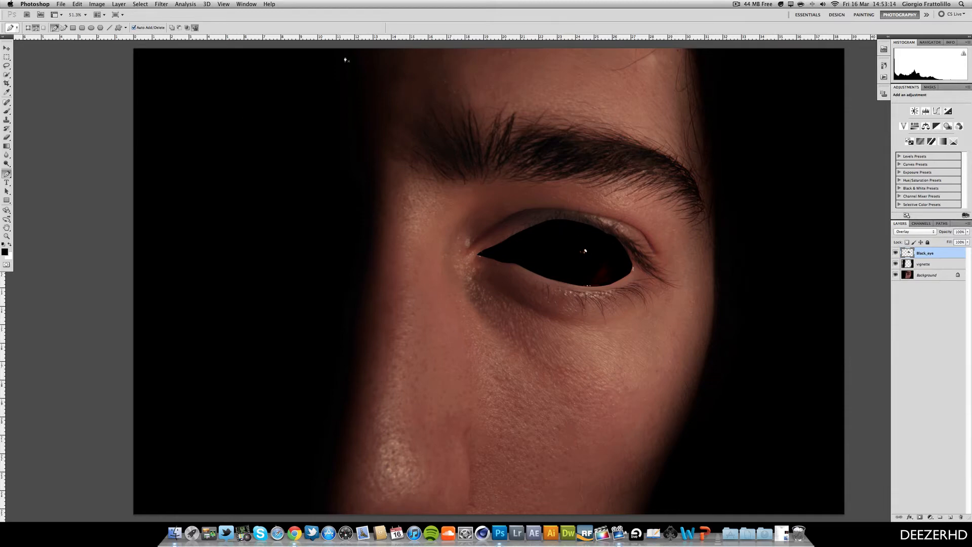
Apply a Gaussian Blur of about 15.4 px to the Overlay-blended Black_eye layer.
{"action": "left_click", "coordinate": [161, 5]}
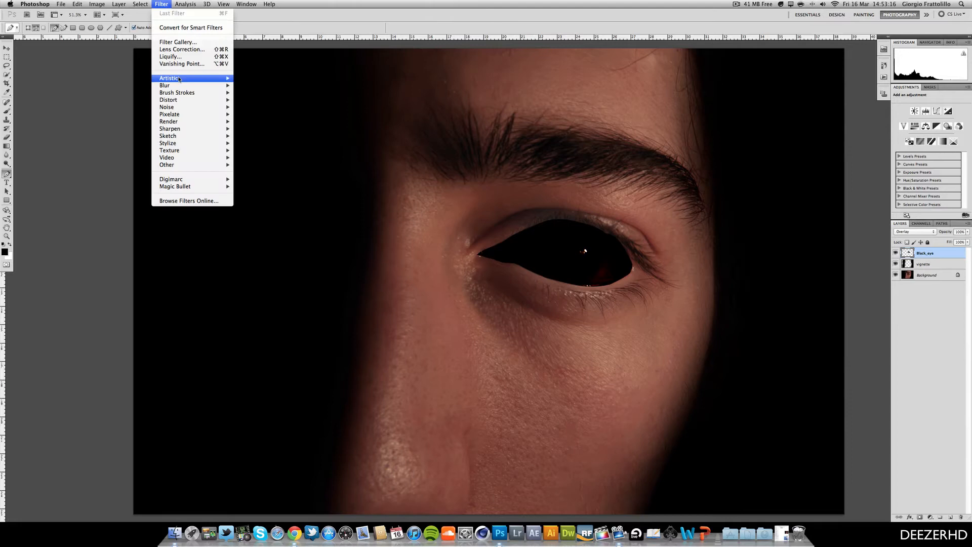
{"action": "left_click", "coordinate": [165, 85]}
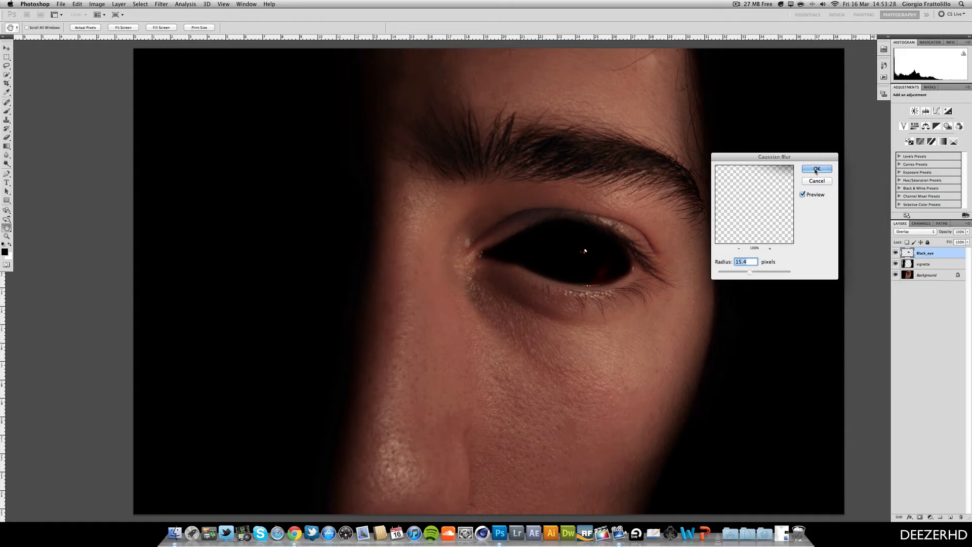
{"action": "left_click", "coordinate": [817, 169]}
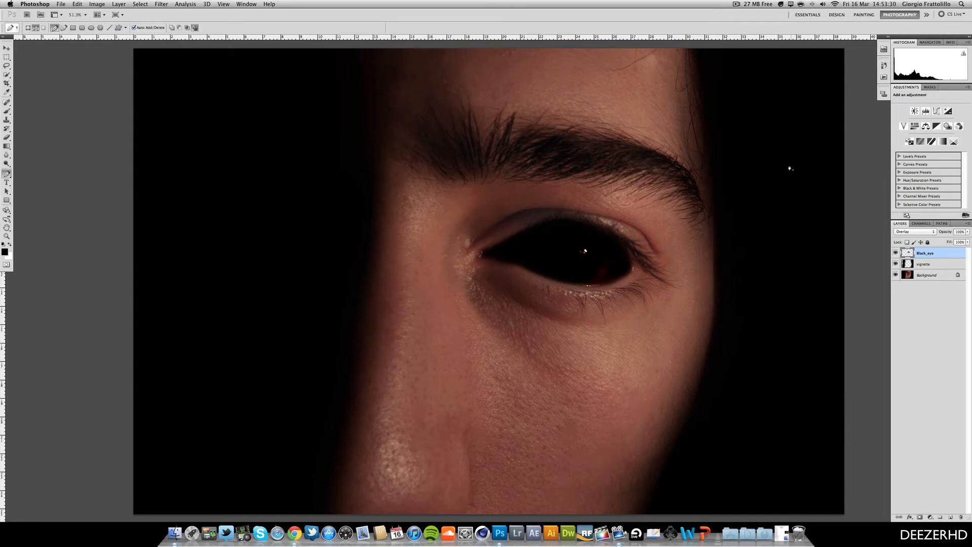
{"action": "left_click", "coordinate": [960, 232]}
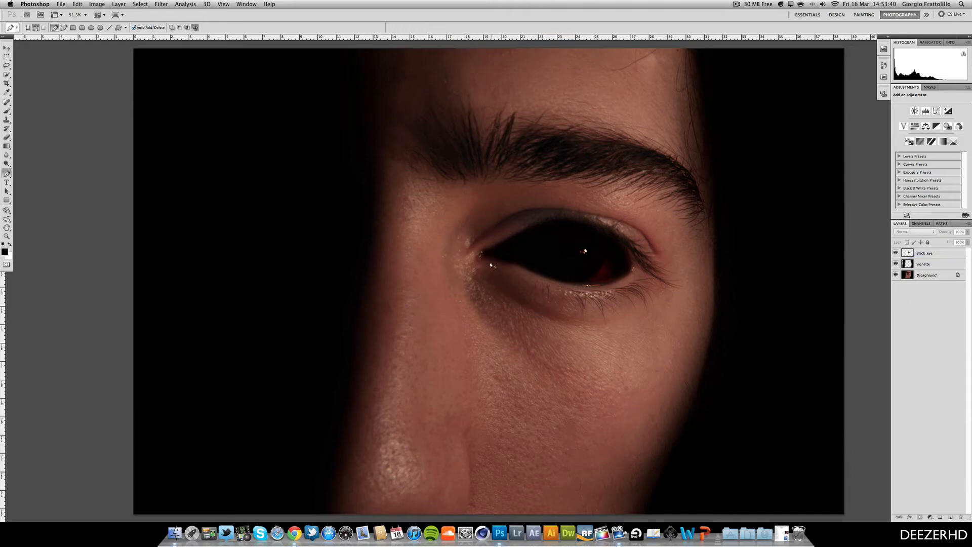
{"action": "mouse_move", "coordinate": [293, 532]}
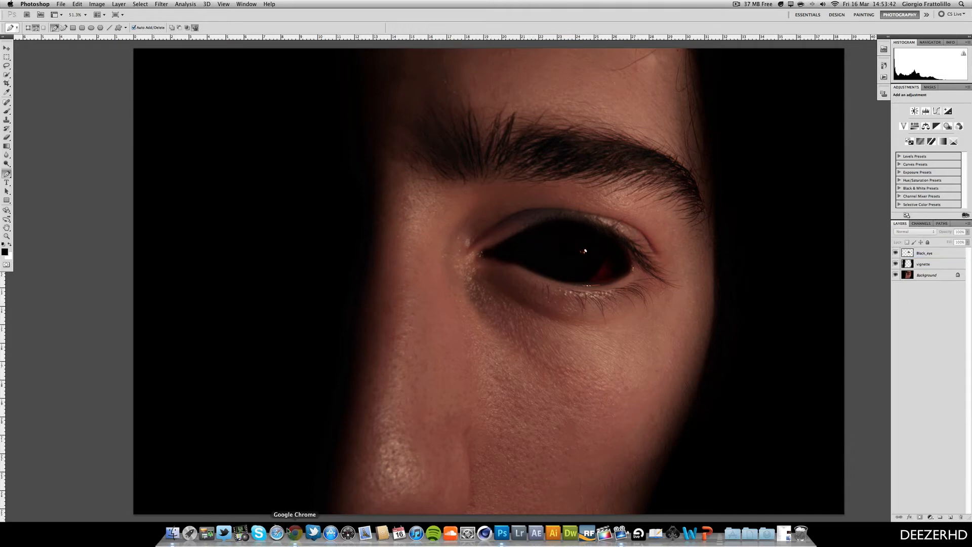
Search Chrome for a 'blood' image, open the dripping blood splat, and copy it.
{"action": "left_click", "coordinate": [295, 532]}
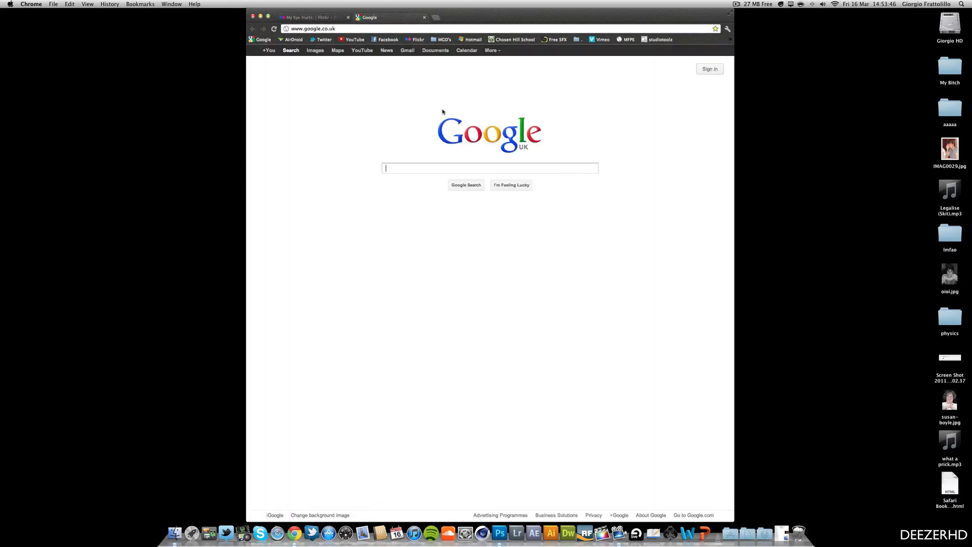
{"action": "type", "text": "bloodsplat"}
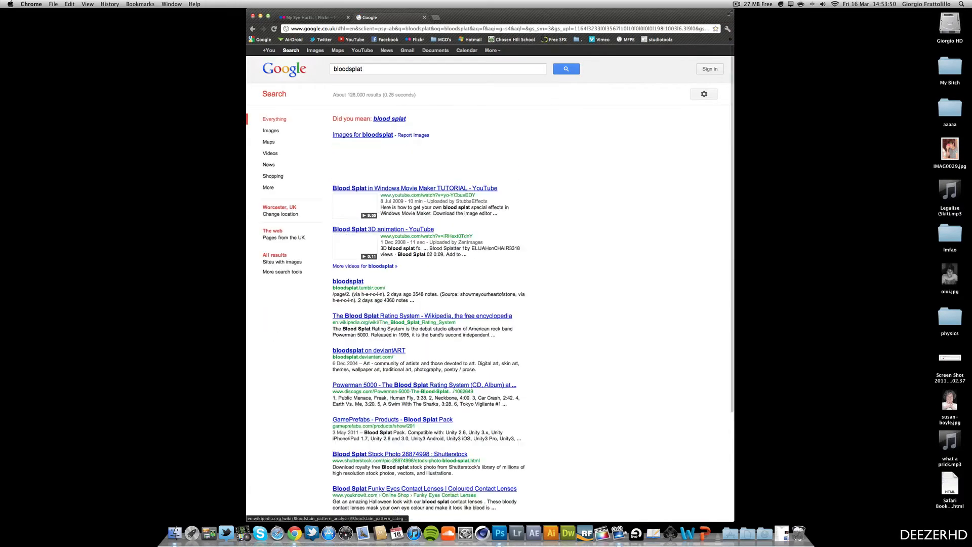
{"action": "left_click", "coordinate": [271, 130]}
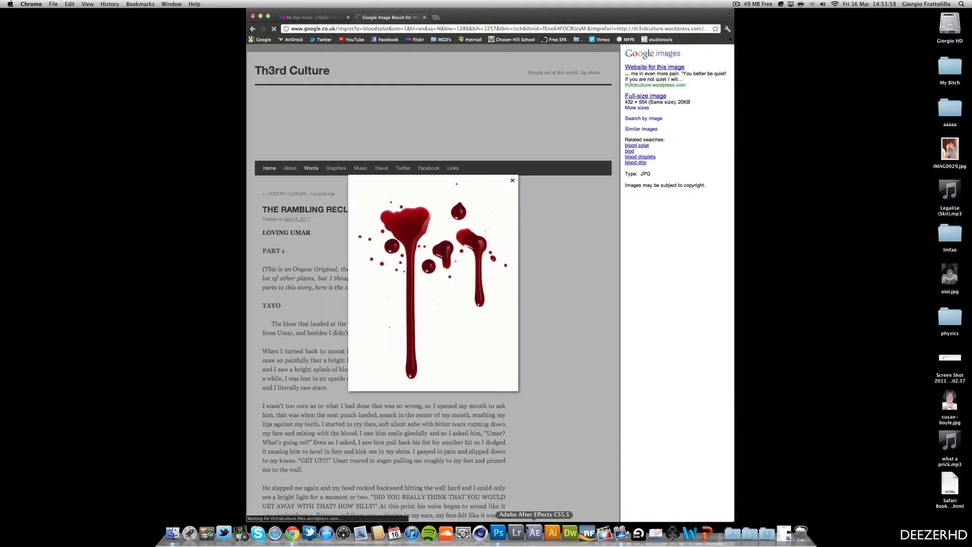
{"action": "right_click", "coordinate": [499, 533]}
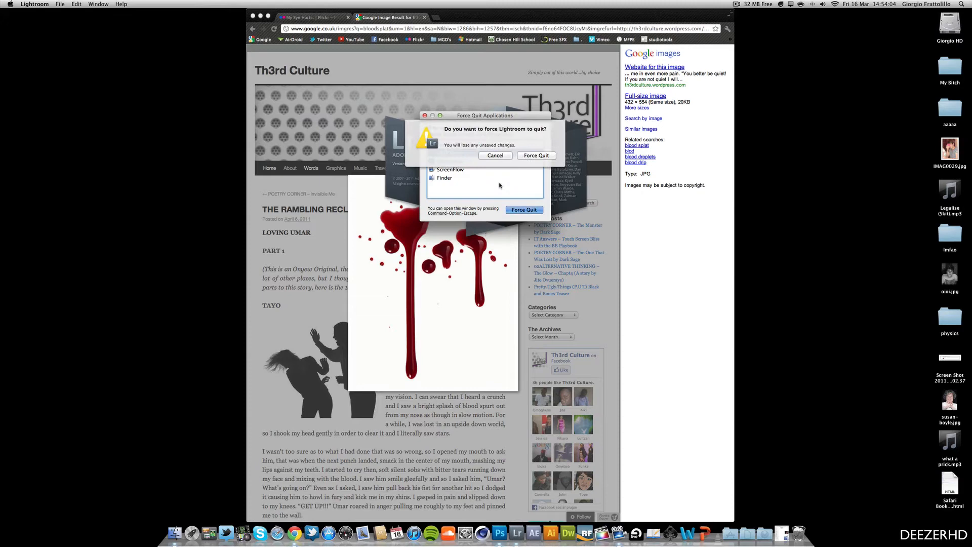
{"action": "left_click", "coordinate": [536, 155]}
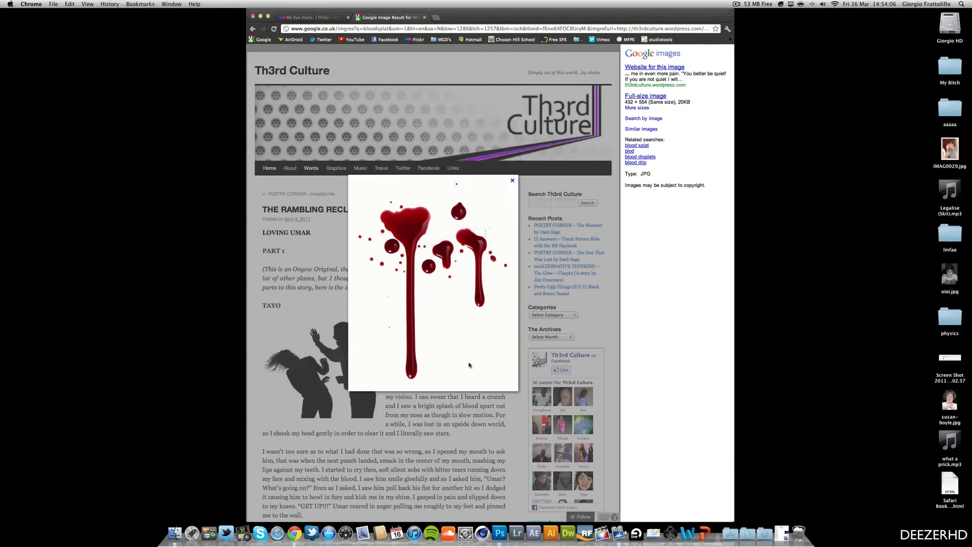
{"action": "left_click", "coordinate": [499, 533]}
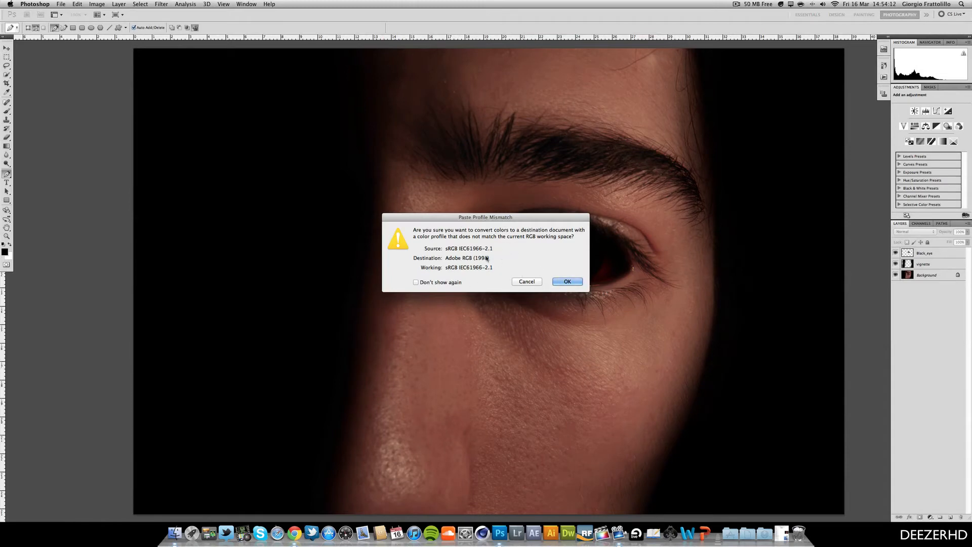
Paste the blood splat as a new layer, accepting profile conversion and suppressing the warning.
{"action": "left_click", "coordinate": [416, 282]}
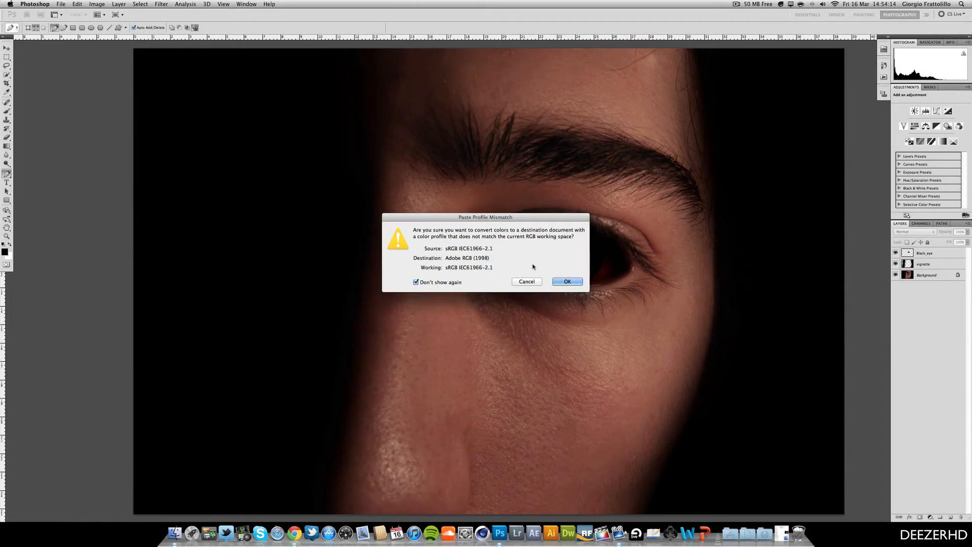
{"action": "left_click", "coordinate": [566, 281]}
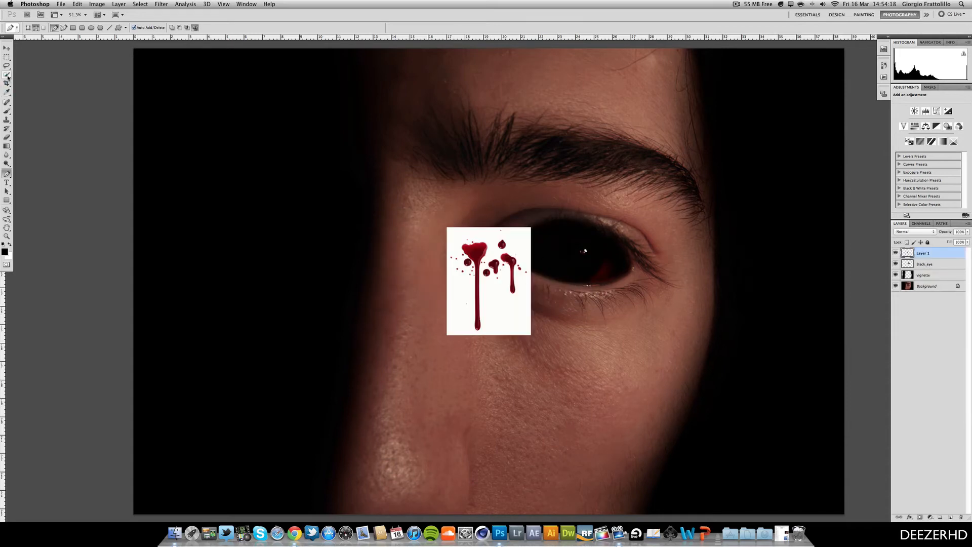
{"action": "left_click", "coordinate": [7, 77]}
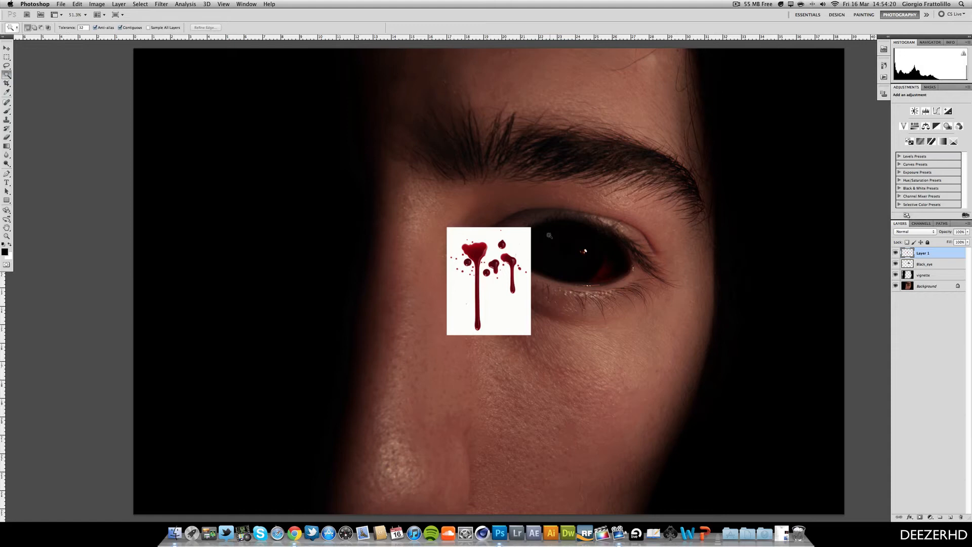
Select the white background around the blood splat with the Magic Wand.
{"action": "left_click", "coordinate": [488, 282]}
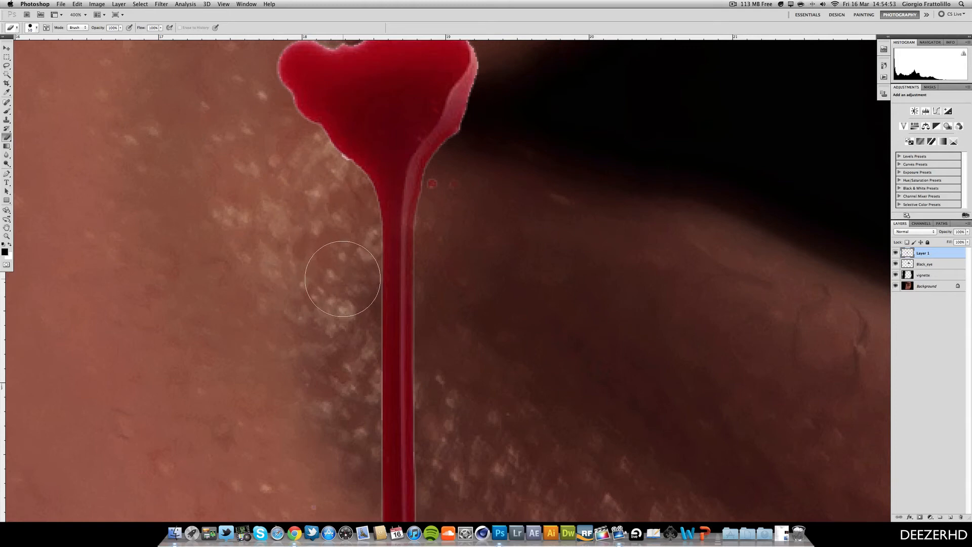
{"action": "mouse_move", "coordinate": [504, 214]}
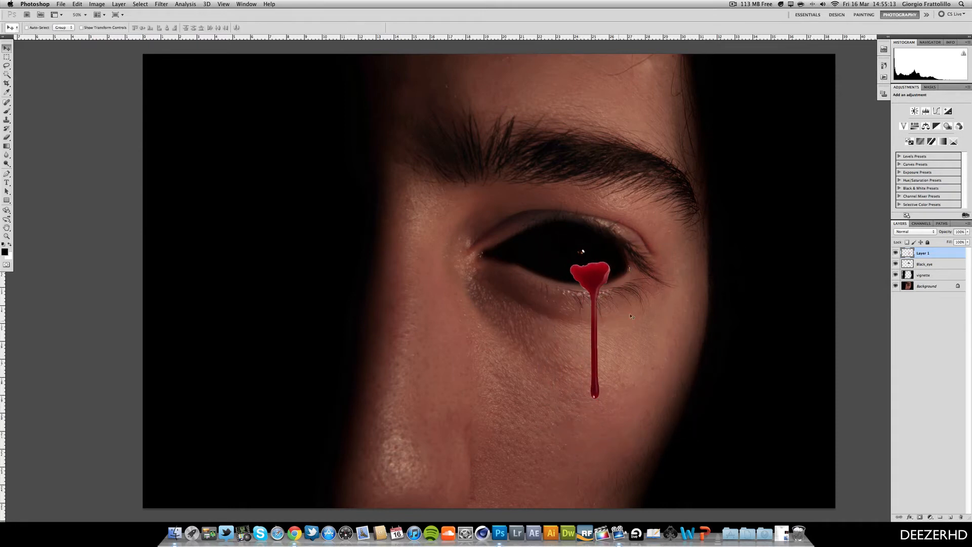
Pull the RGB curve down in Curves to darken the drip to deep red.
{"action": "left_click", "coordinate": [97, 4]}
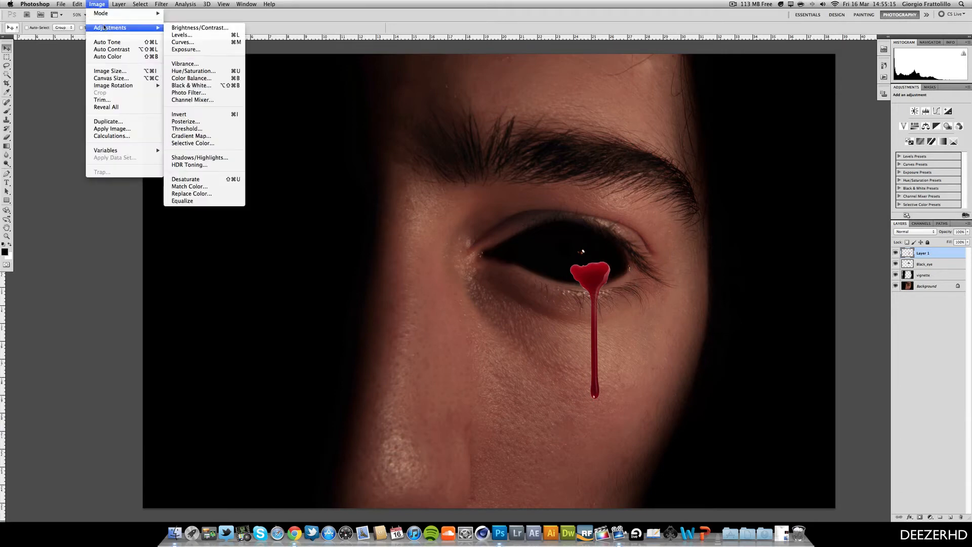
{"action": "left_click", "coordinate": [182, 42]}
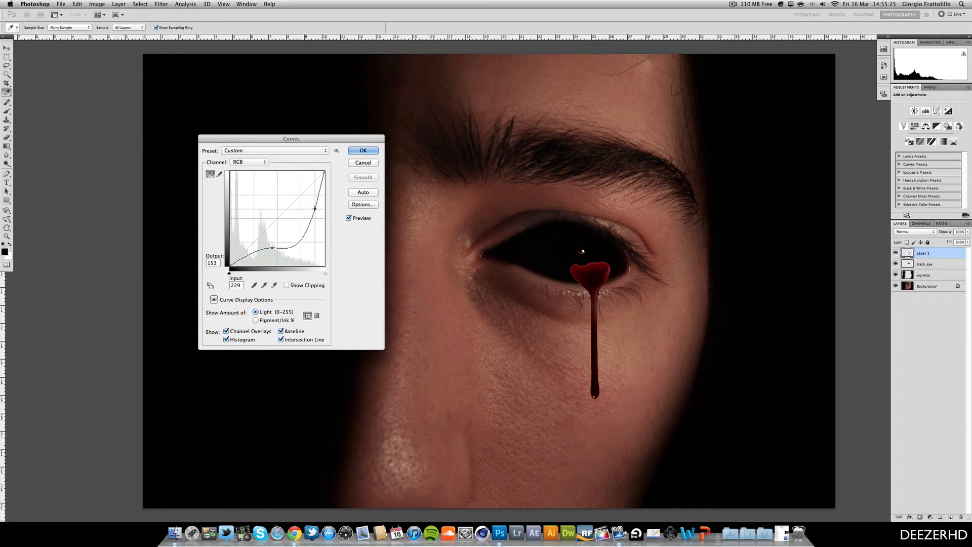
{"action": "left_click_drag", "start_coordinate": [315, 208], "coordinate": [302, 200]}
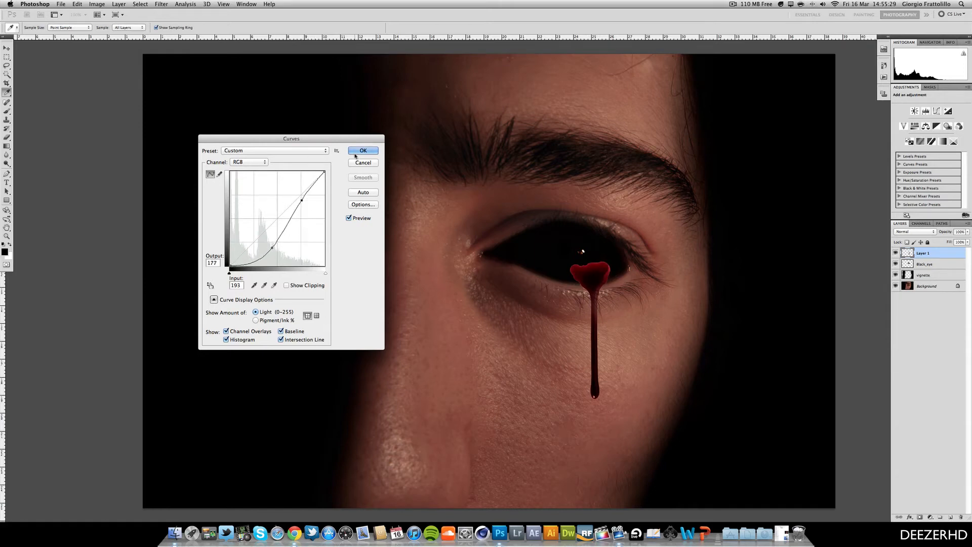
{"action": "left_click", "coordinate": [364, 150]}
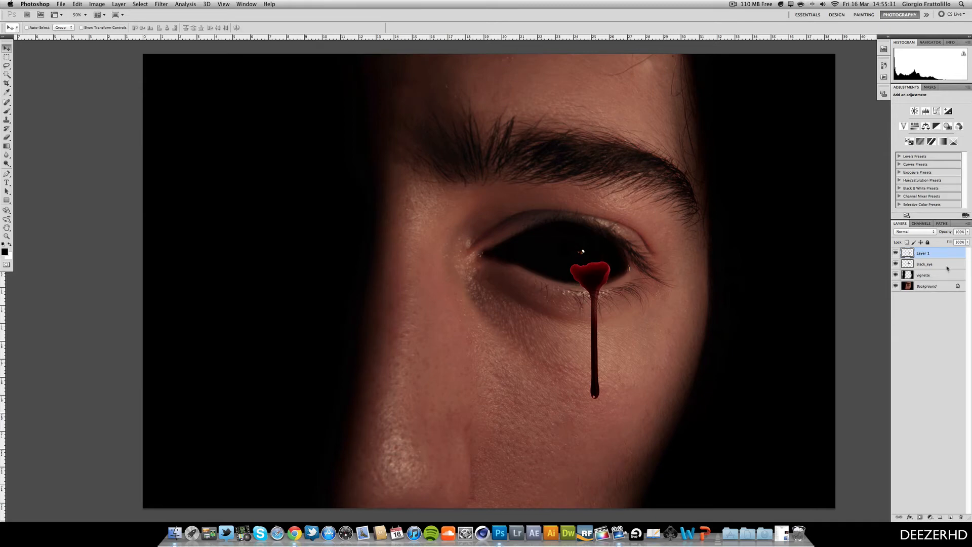
Outline the drip's top with the Pen tool and make a 1 px feathered selection.
{"action": "left_click", "coordinate": [7, 174]}
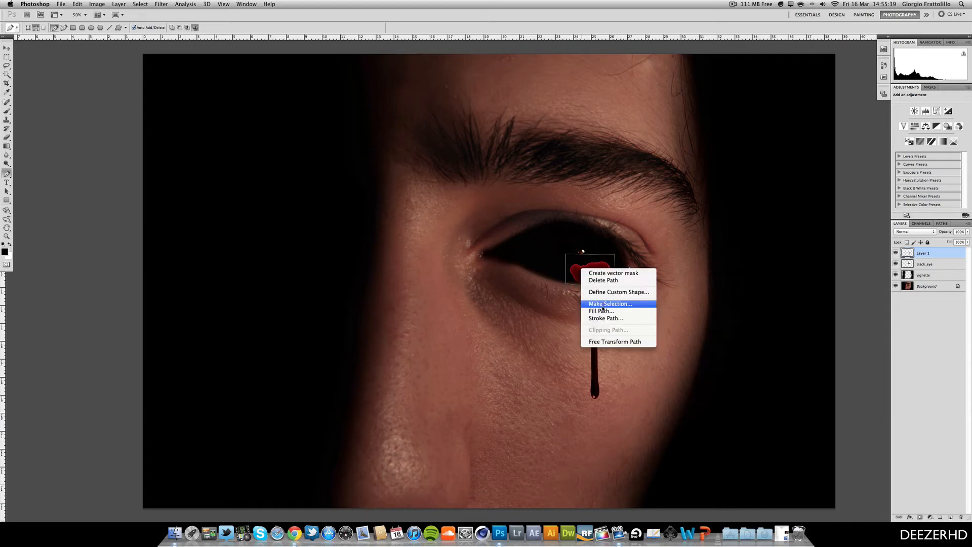
{"action": "left_click", "coordinate": [610, 303]}
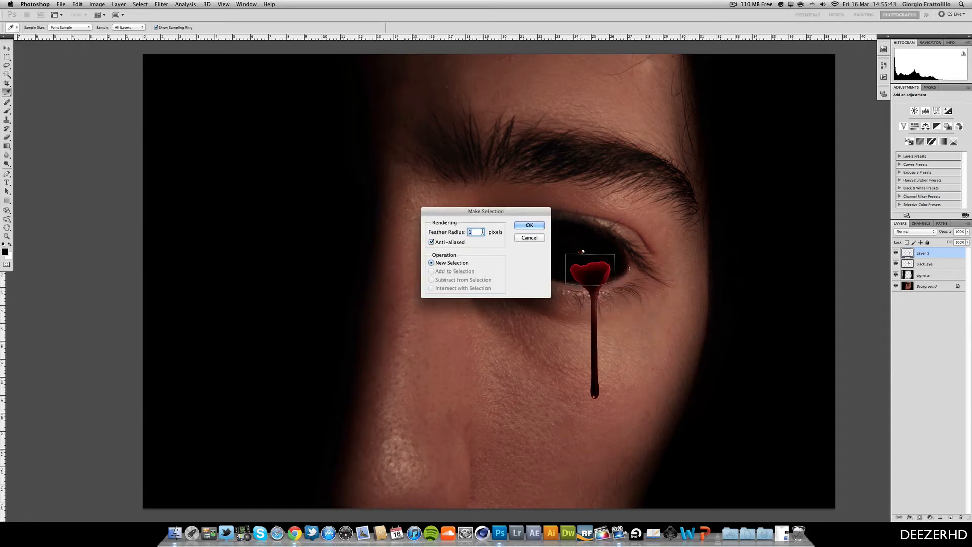
{"action": "left_click", "coordinate": [529, 225]}
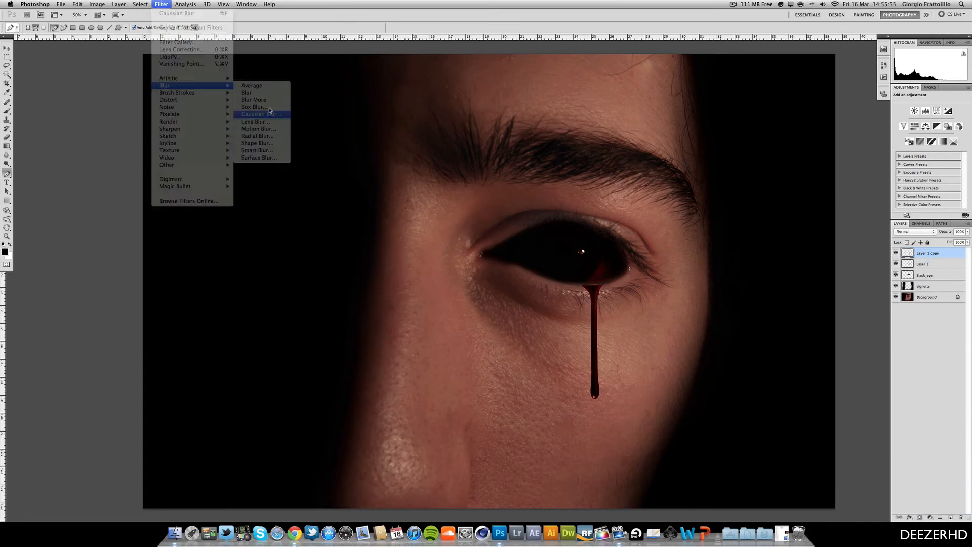
Blur Layer 1 copy with a 15.4 Gaussian Blur and group the blood layers as Bloodsplat.
{"action": "left_click", "coordinate": [255, 114]}
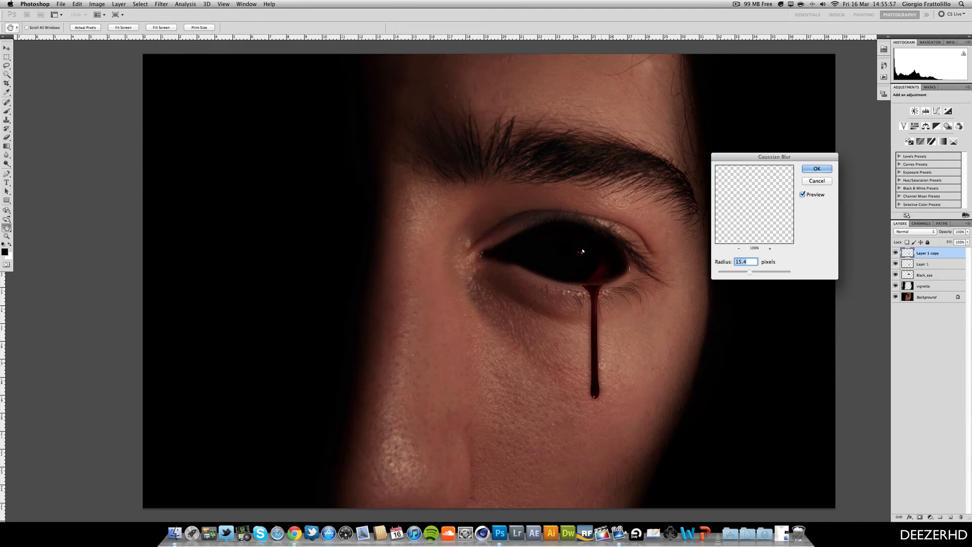
{"action": "left_click", "coordinate": [817, 169]}
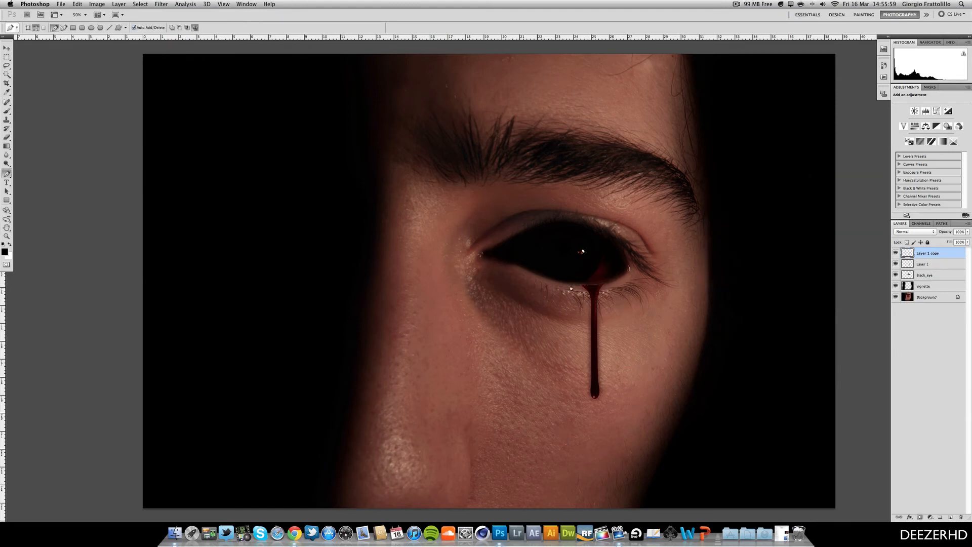
{"action": "left_click", "coordinate": [922, 264]}
{"action": "type", "text": "Bloodsplat"}
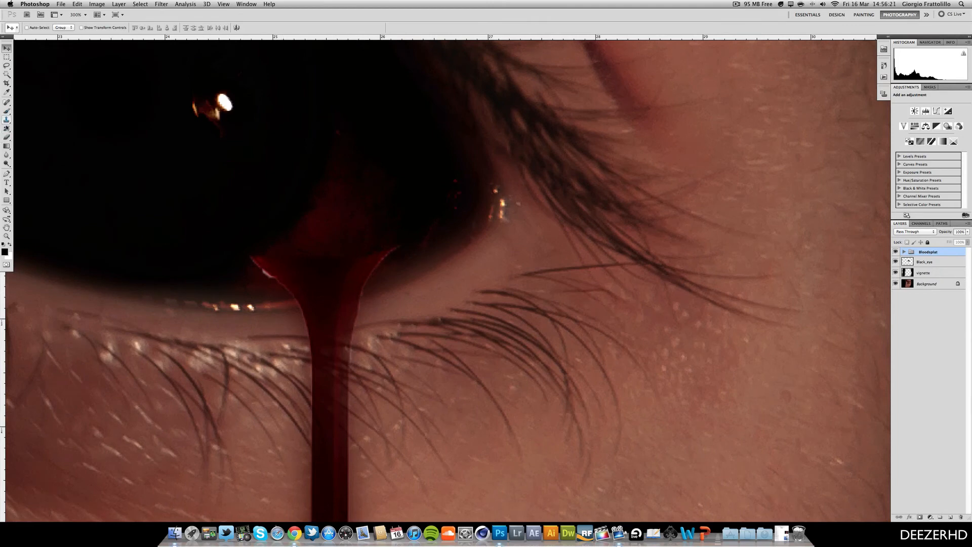
Merge the Bloodsplat group into one layer and load a selection around the drip's top.
{"action": "right_click", "coordinate": [929, 252]}
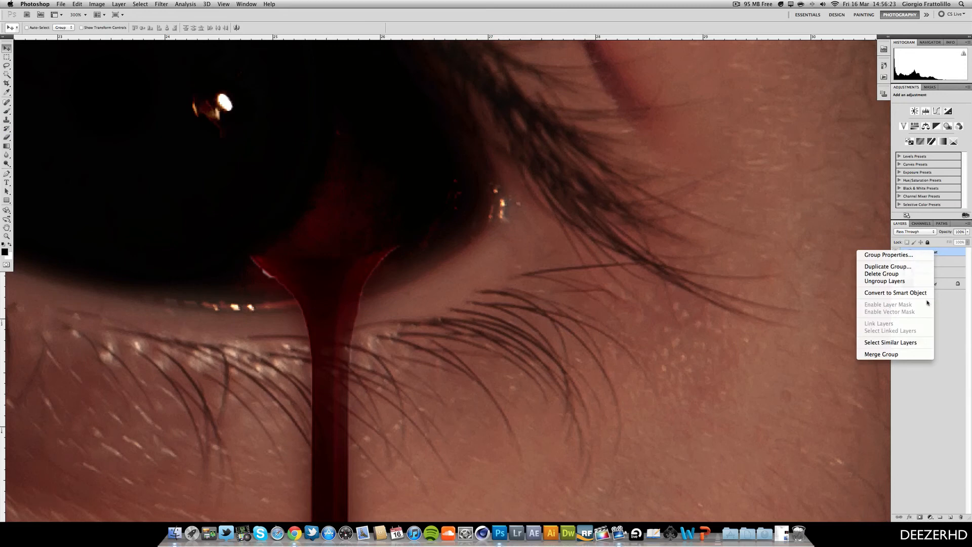
{"action": "left_click", "coordinate": [884, 281]}
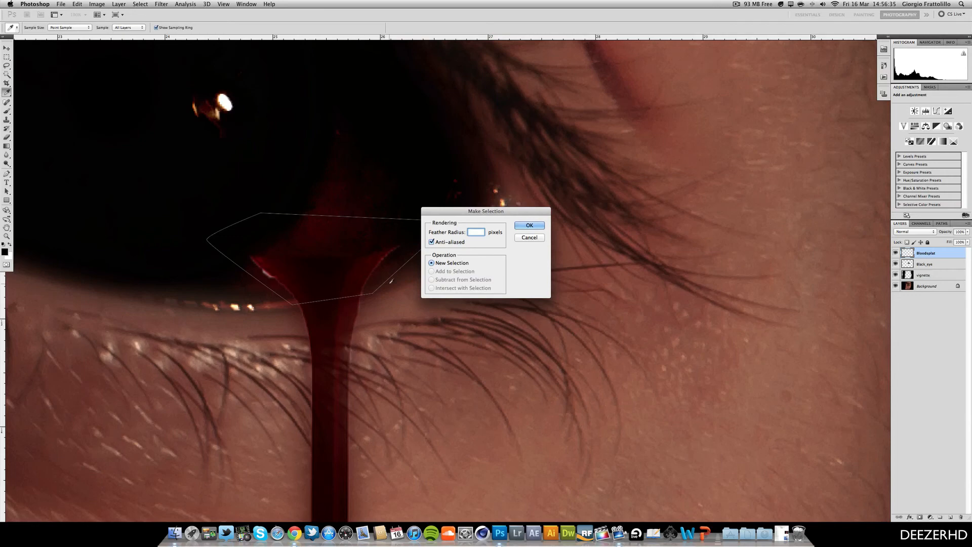
{"action": "left_click", "coordinate": [529, 225]}
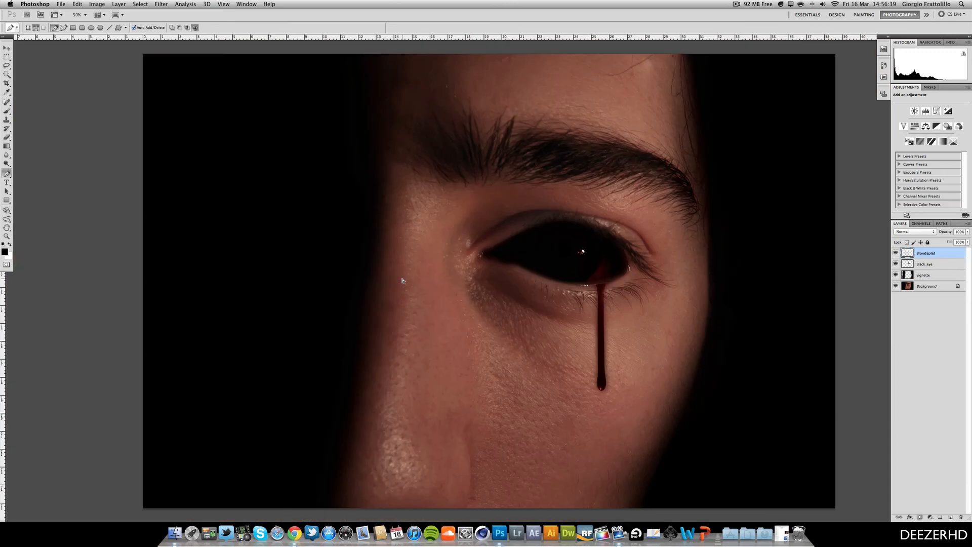
Try Overlay on the Bloodsplat layer, then settle on Multiply blending.
{"action": "left_click", "coordinate": [912, 231]}
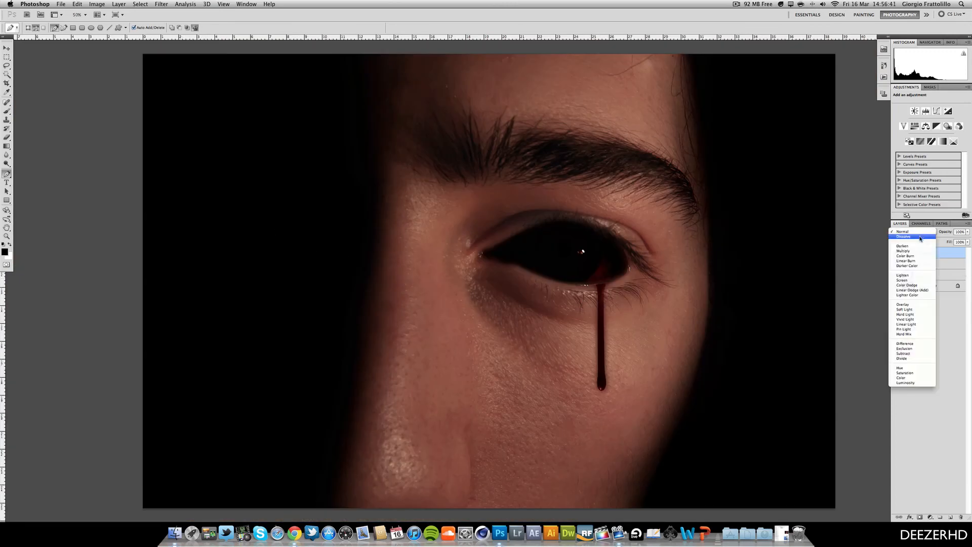
{"action": "left_click", "coordinate": [904, 304]}
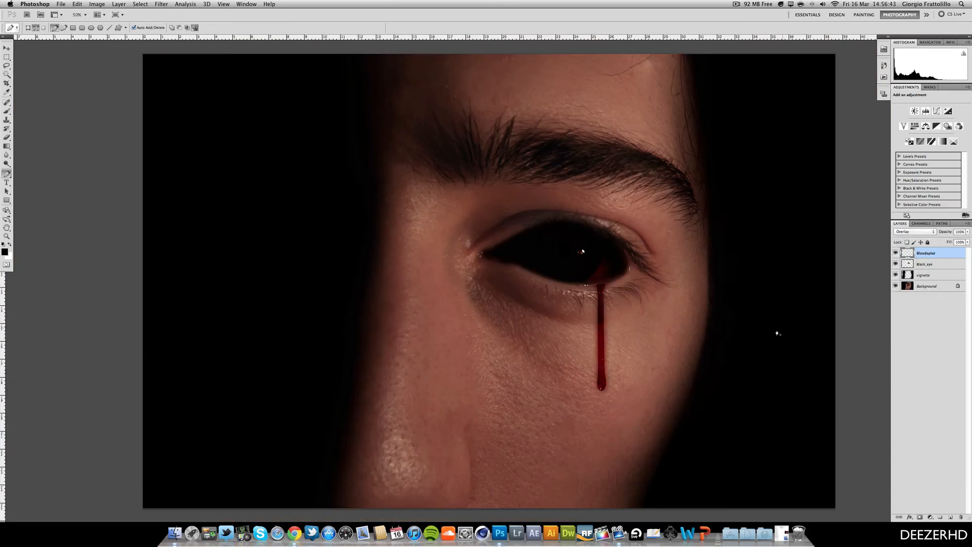
{"action": "left_click", "coordinate": [912, 231]}
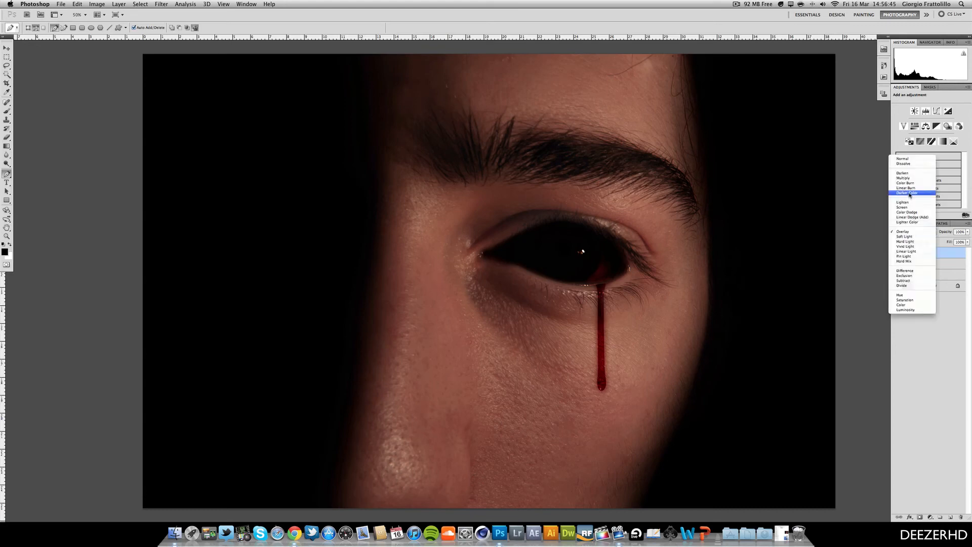
{"action": "left_click", "coordinate": [904, 178]}
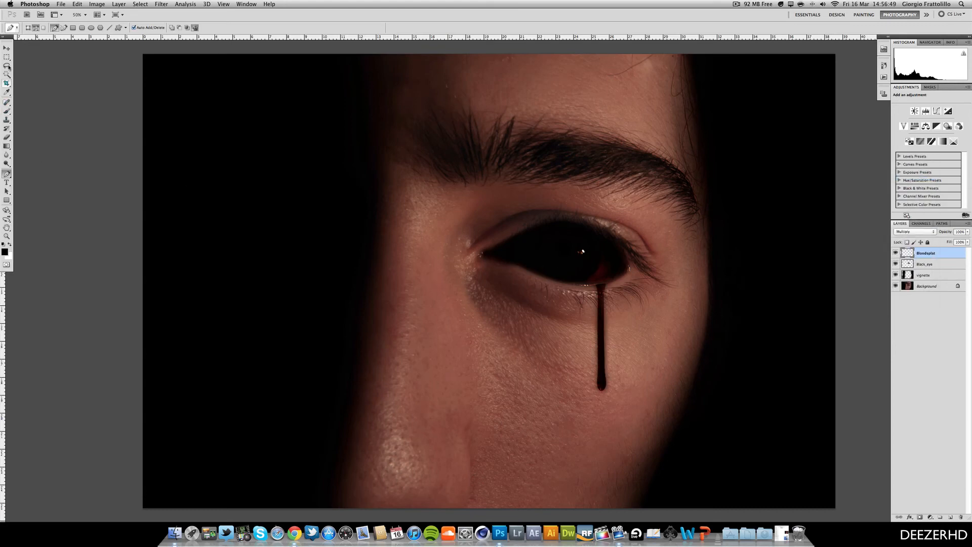
{"action": "left_click", "coordinate": [7, 49]}
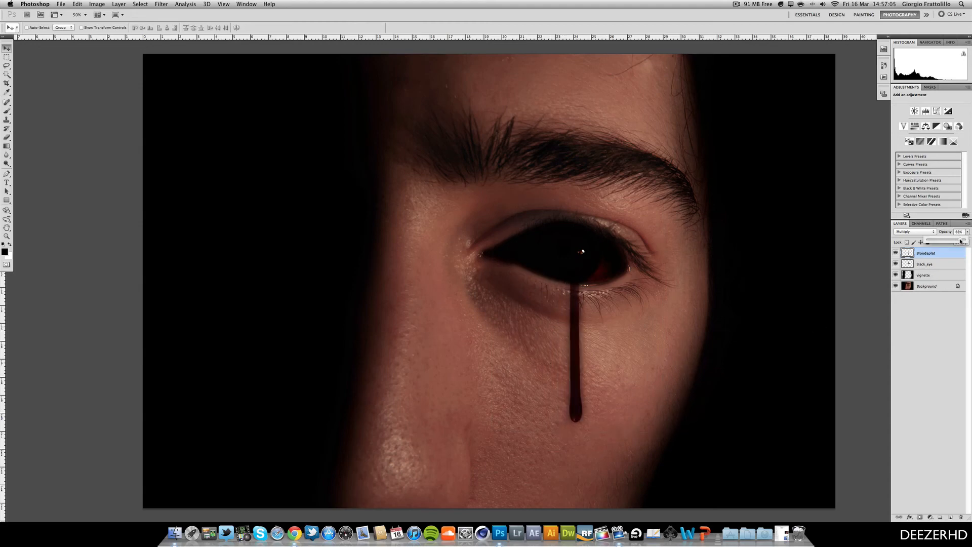
Raise the Red channel curve in Curves to redden the blood drip.
{"action": "left_click", "coordinate": [97, 5]}
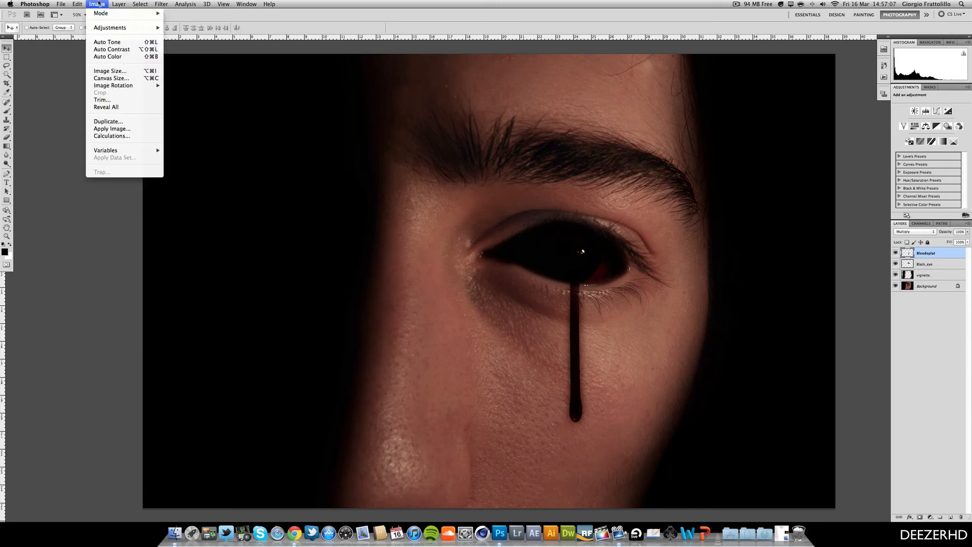
{"action": "left_click", "coordinate": [110, 27]}
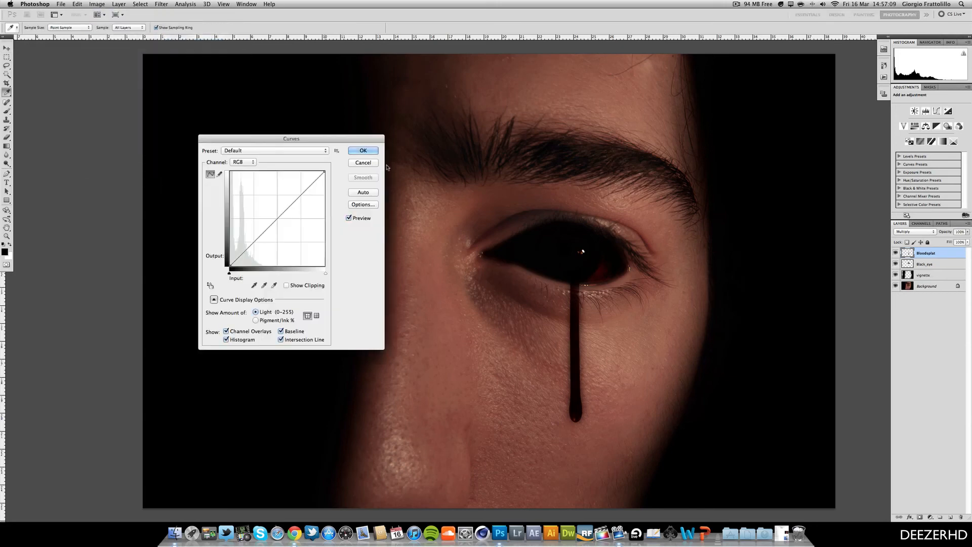
{"action": "left_click", "coordinate": [242, 162]}
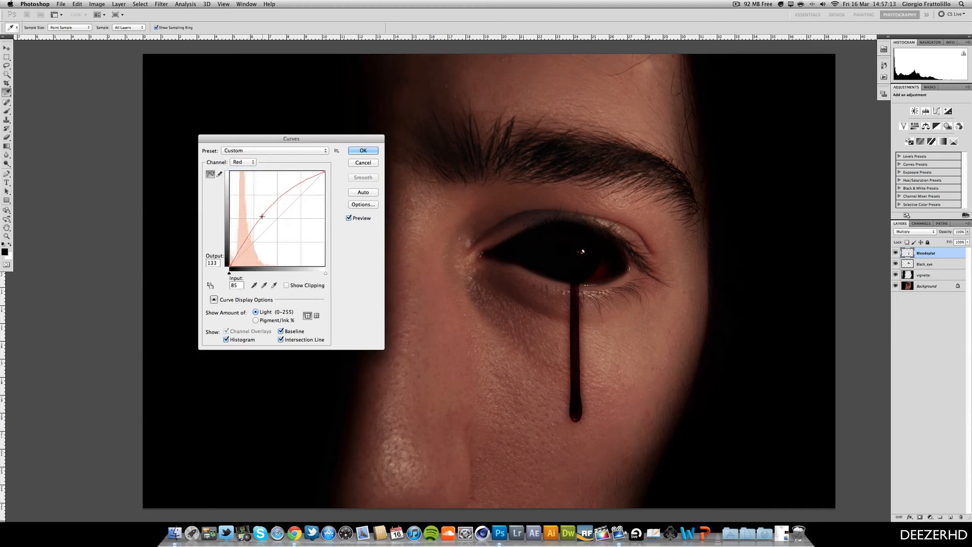
{"action": "left_click", "coordinate": [362, 150]}
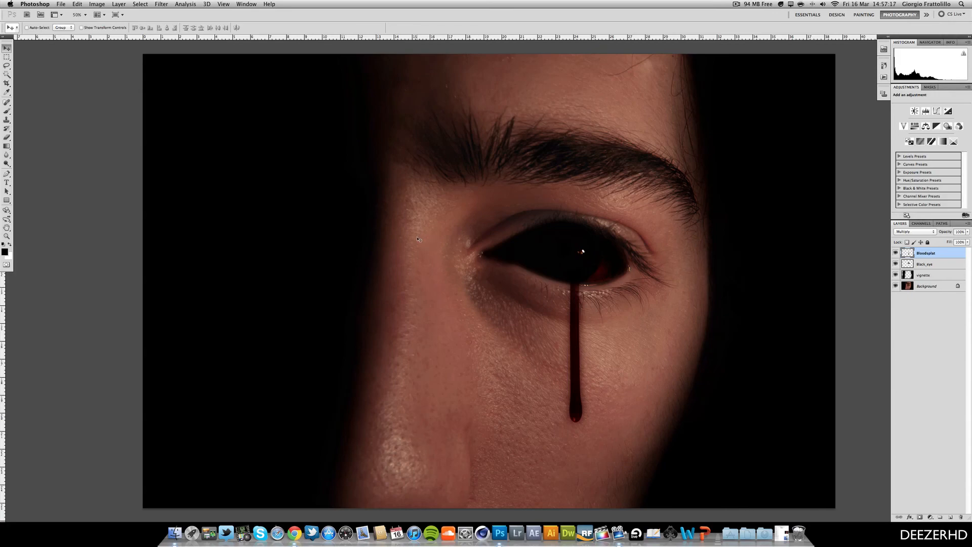
{"action": "left_click", "coordinate": [295, 533]}
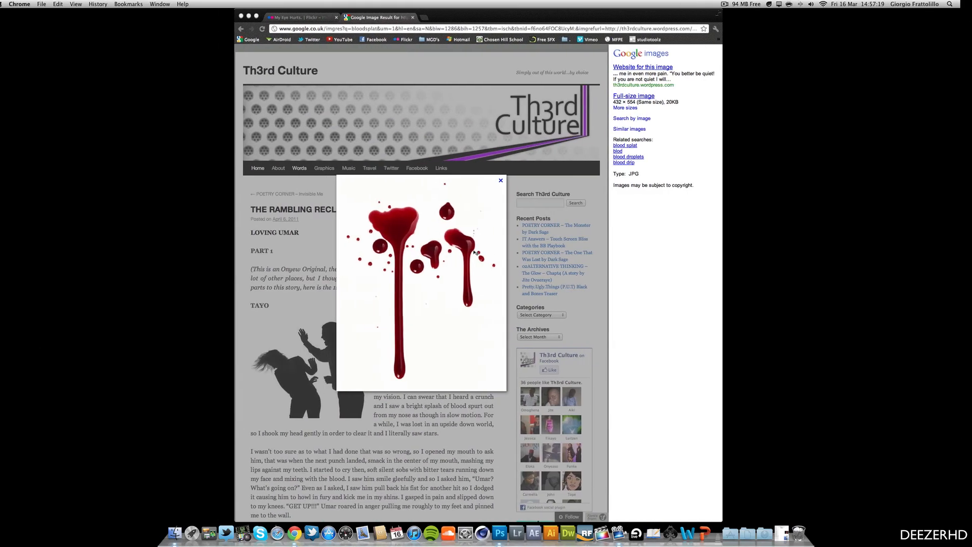
View the finished 'My Eye Hurts' photo on Flickr, then return to Photoshop.
{"action": "left_click", "coordinate": [301, 17]}
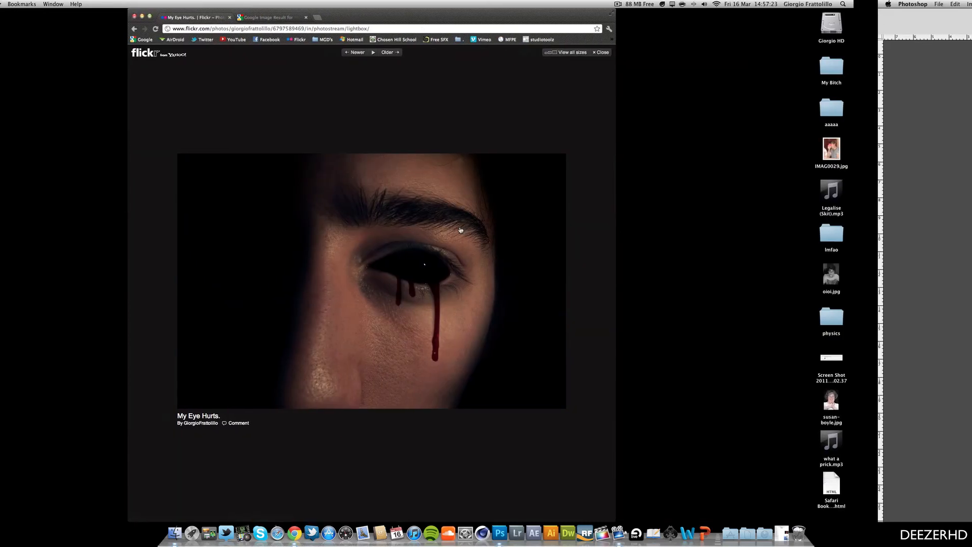
{"action": "left_click", "coordinate": [493, 533]}
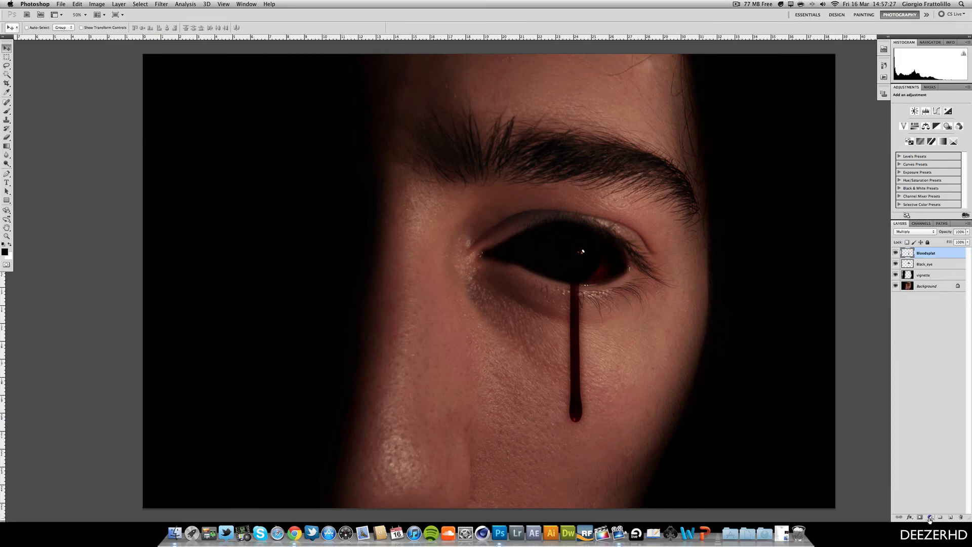
Add a Hue/Saturation adjustment layer above Bloodsplat to mute the photo's colour.
{"action": "left_click", "coordinate": [928, 517]}
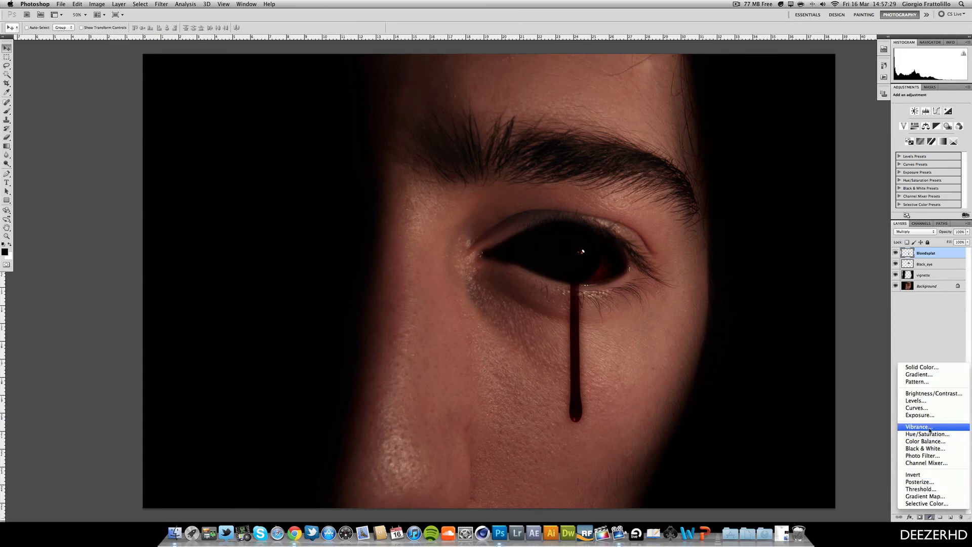
{"action": "left_click", "coordinate": [928, 433]}
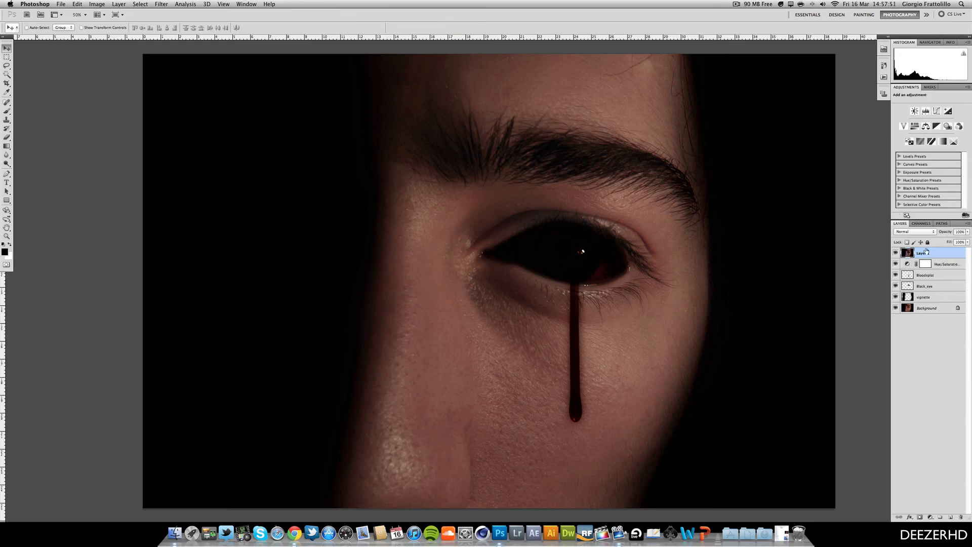
Rename the new top layer to Burn and switch to the Burn tool.
{"action": "double_click", "coordinate": [924, 252]}
{"action": "type", "text": "Burn"}
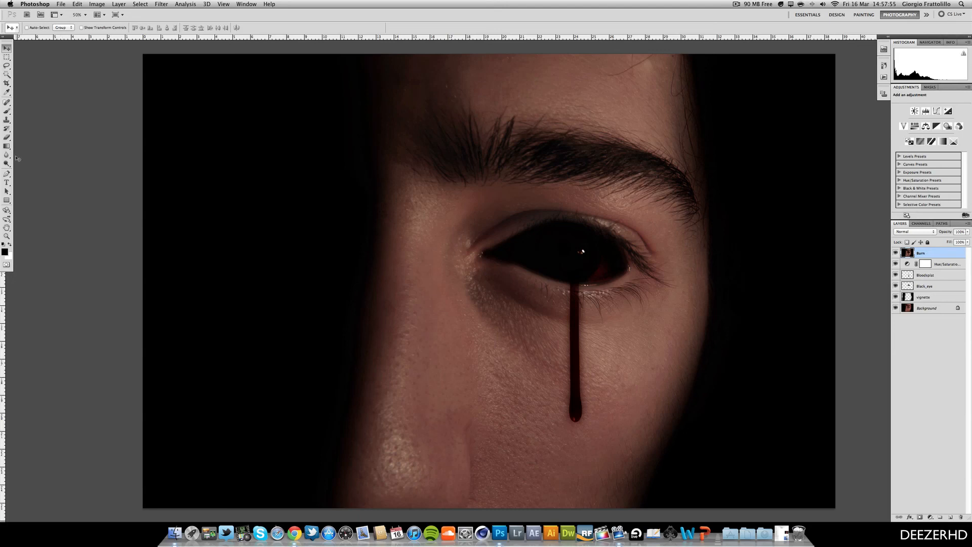
{"action": "left_click", "coordinate": [6, 157]}
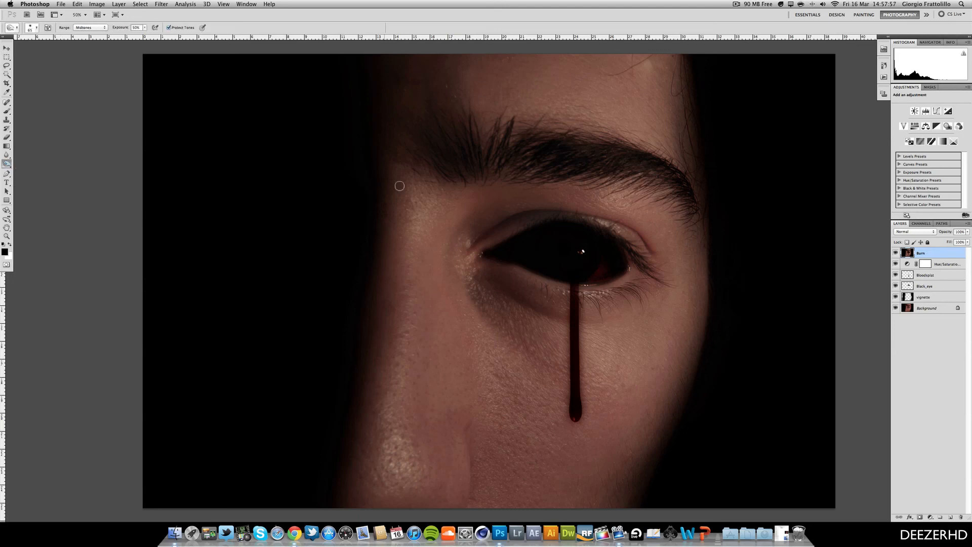
{"action": "mouse_move", "coordinate": [539, 206]}
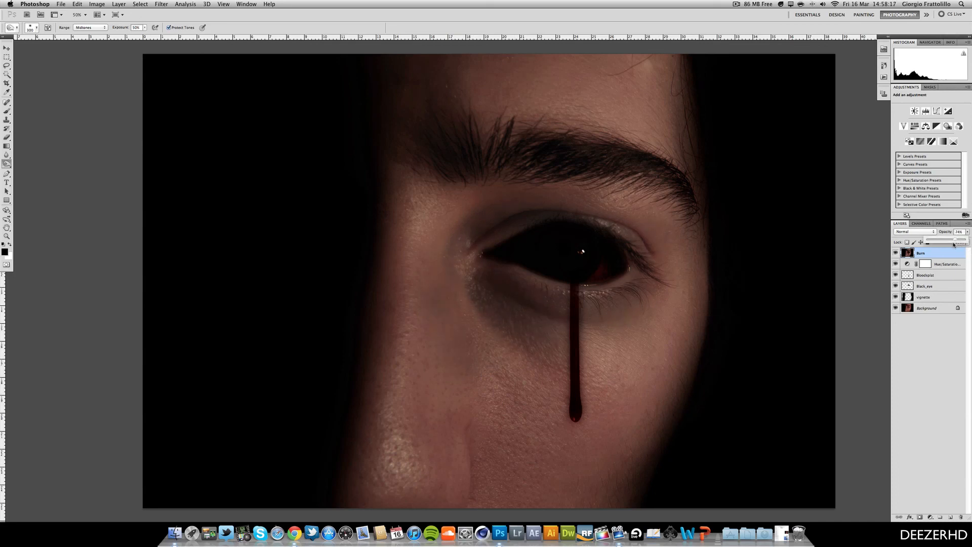
{"action": "mouse_move", "coordinate": [698, 348]}
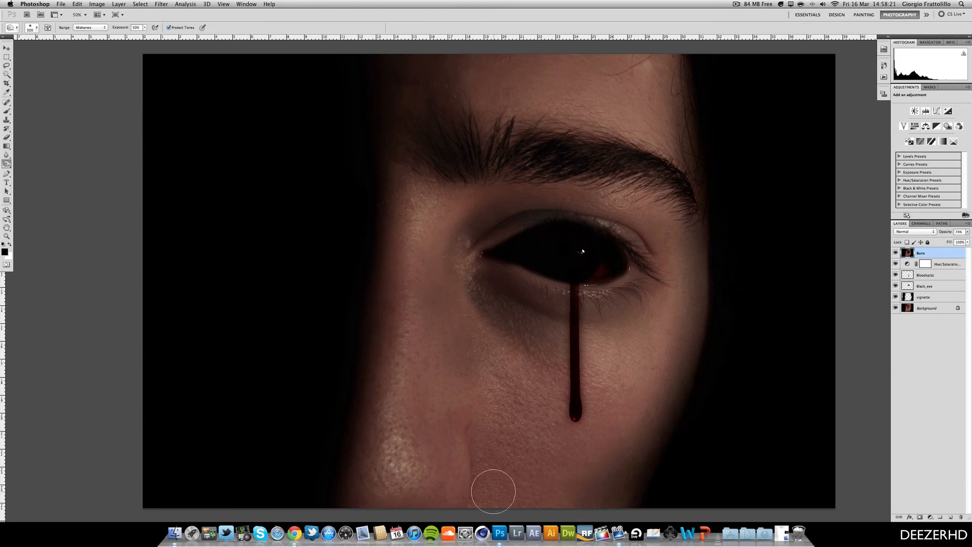
{"action": "mouse_move", "coordinate": [407, 90]}
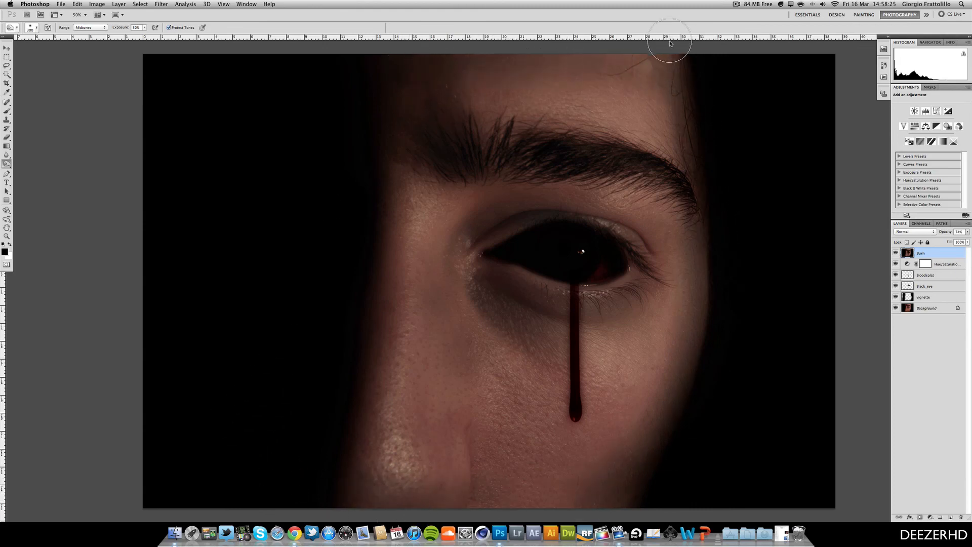
{"action": "mouse_move", "coordinate": [659, 339]}
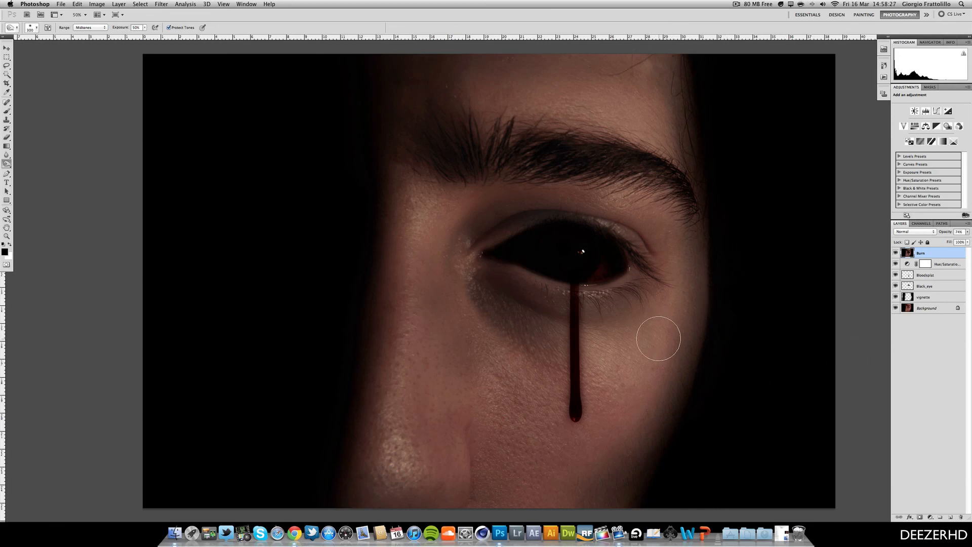
{"action": "mouse_move", "coordinate": [560, 323]}
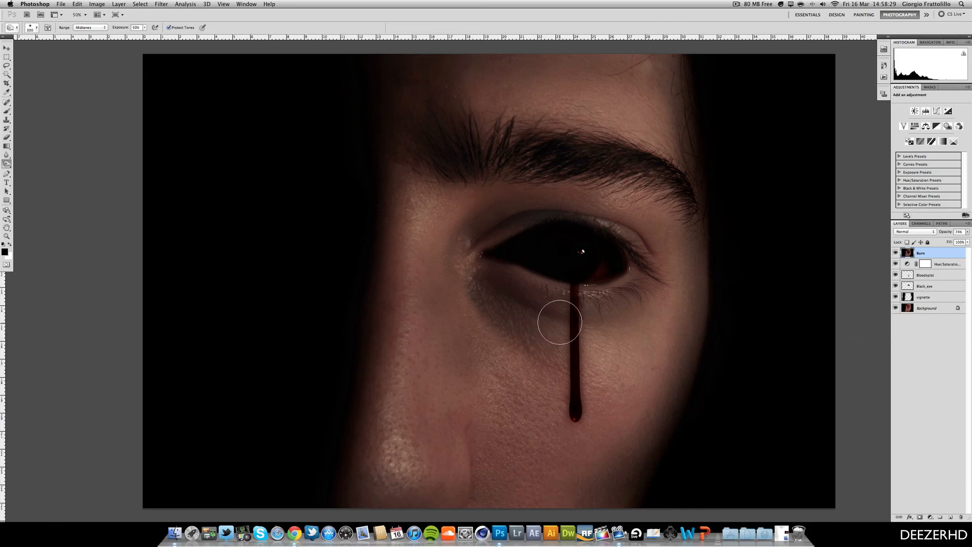